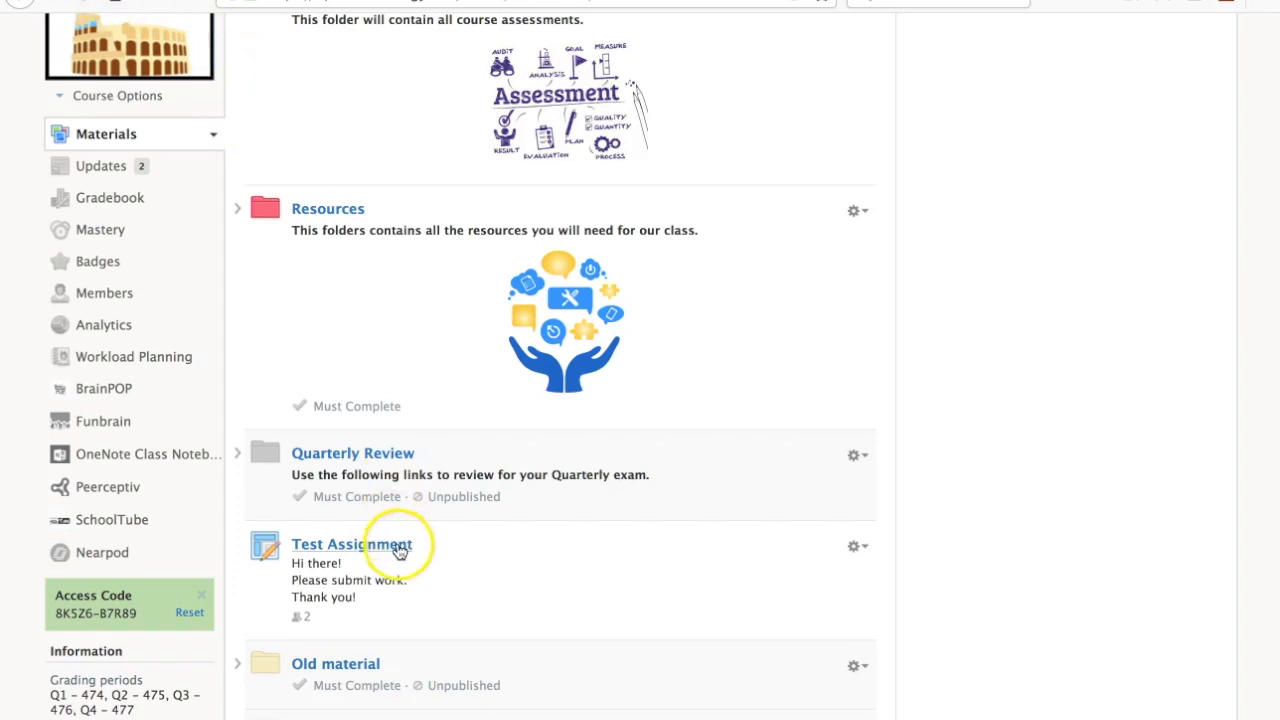
- Open the Test Assignment from the course Materials list
scroll(down, 3)
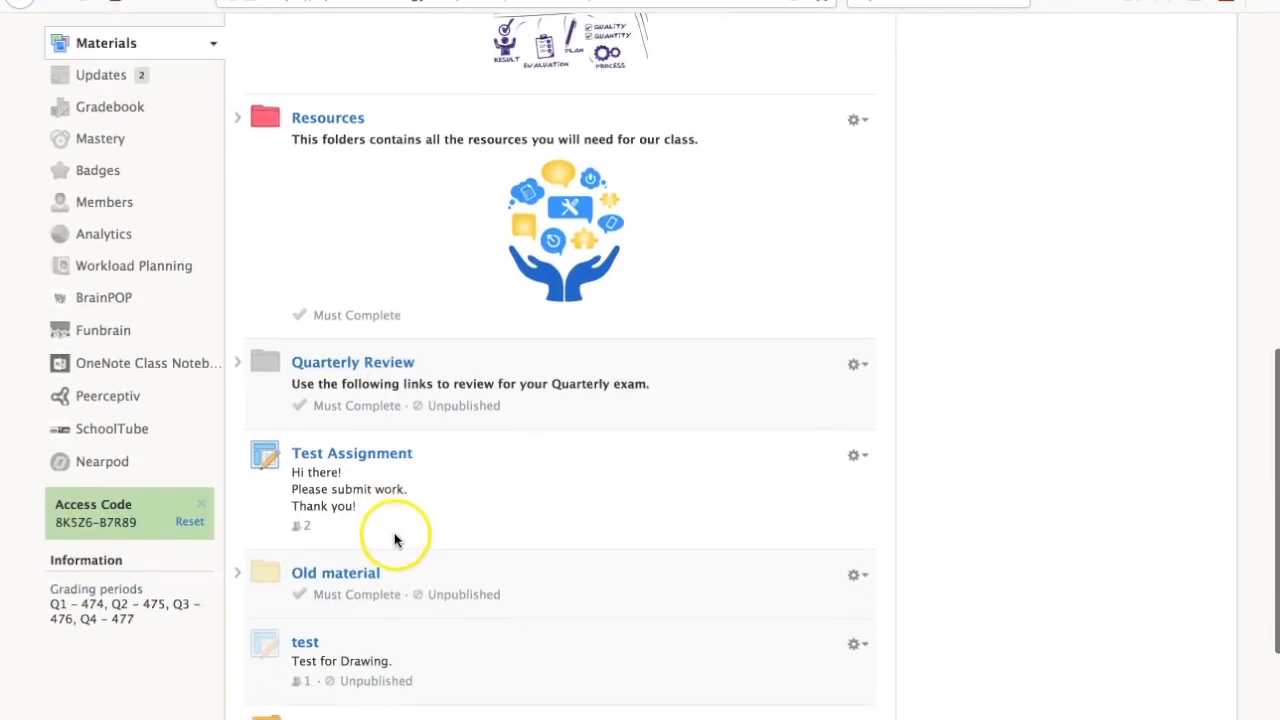
mouse_move(376, 458)
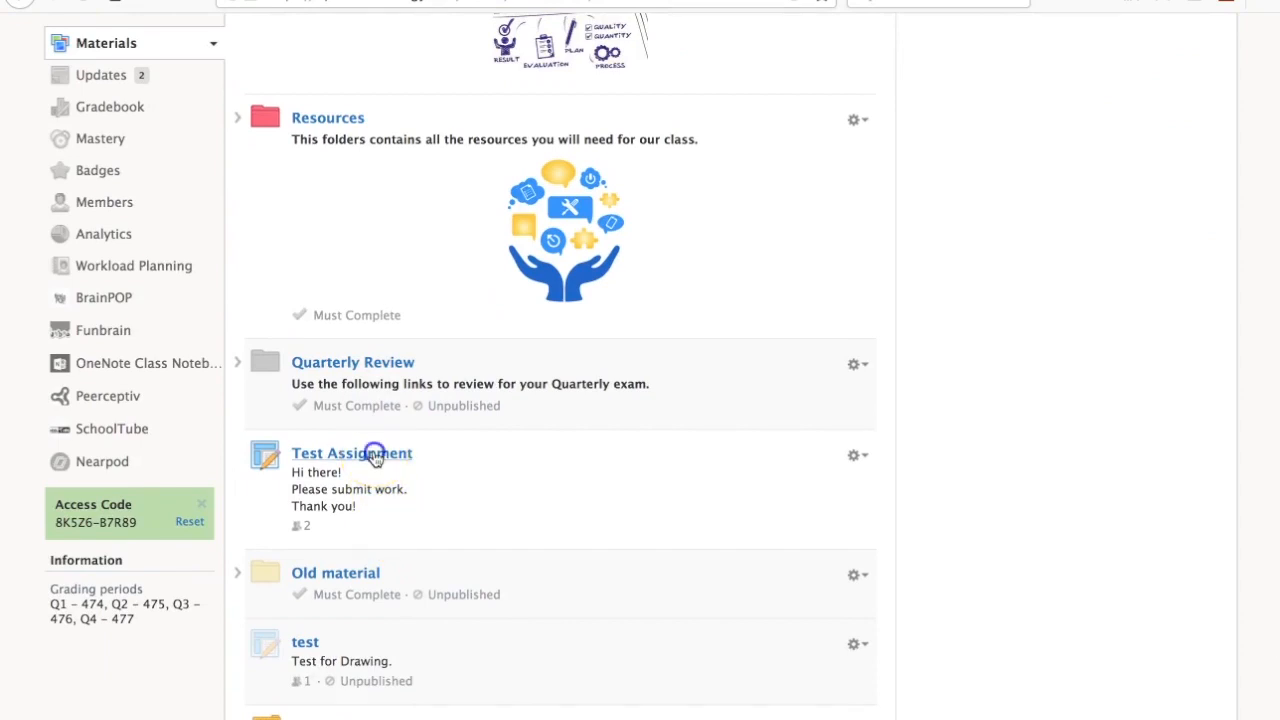
click(352, 452)
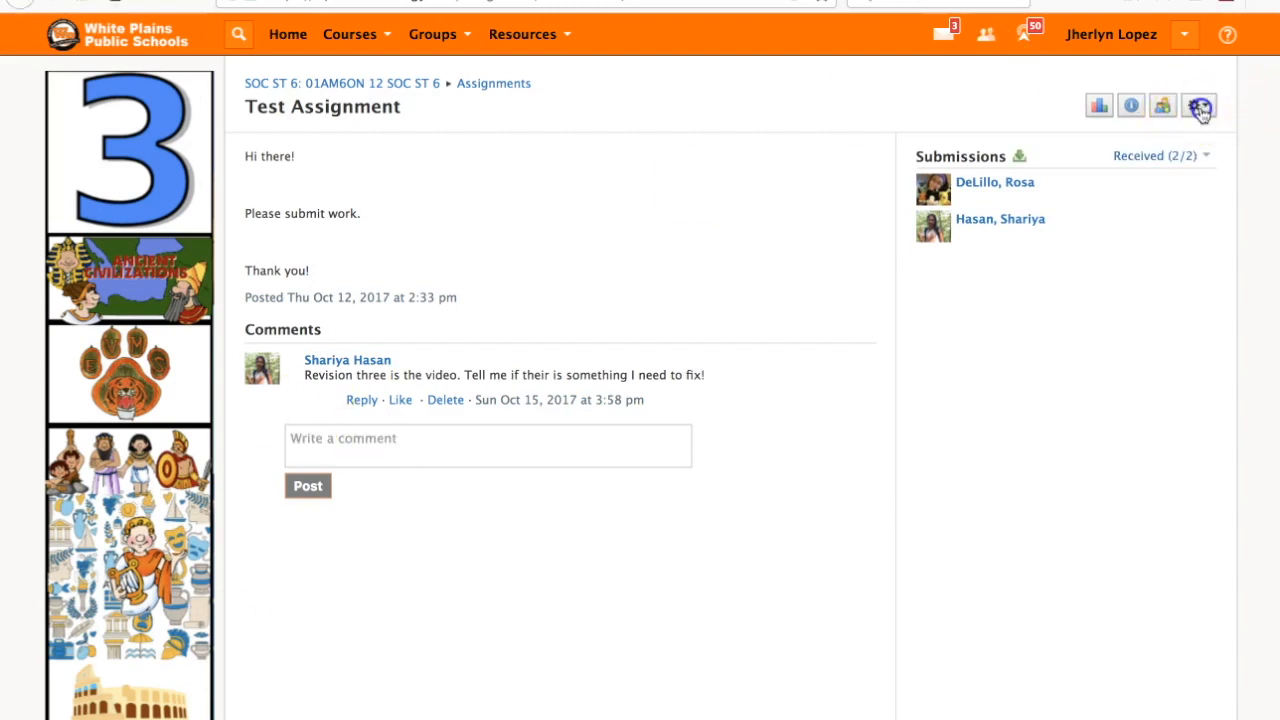
- Edit the Test Assignment's settings and show its Scale/Rubric choices
click(1200, 104)
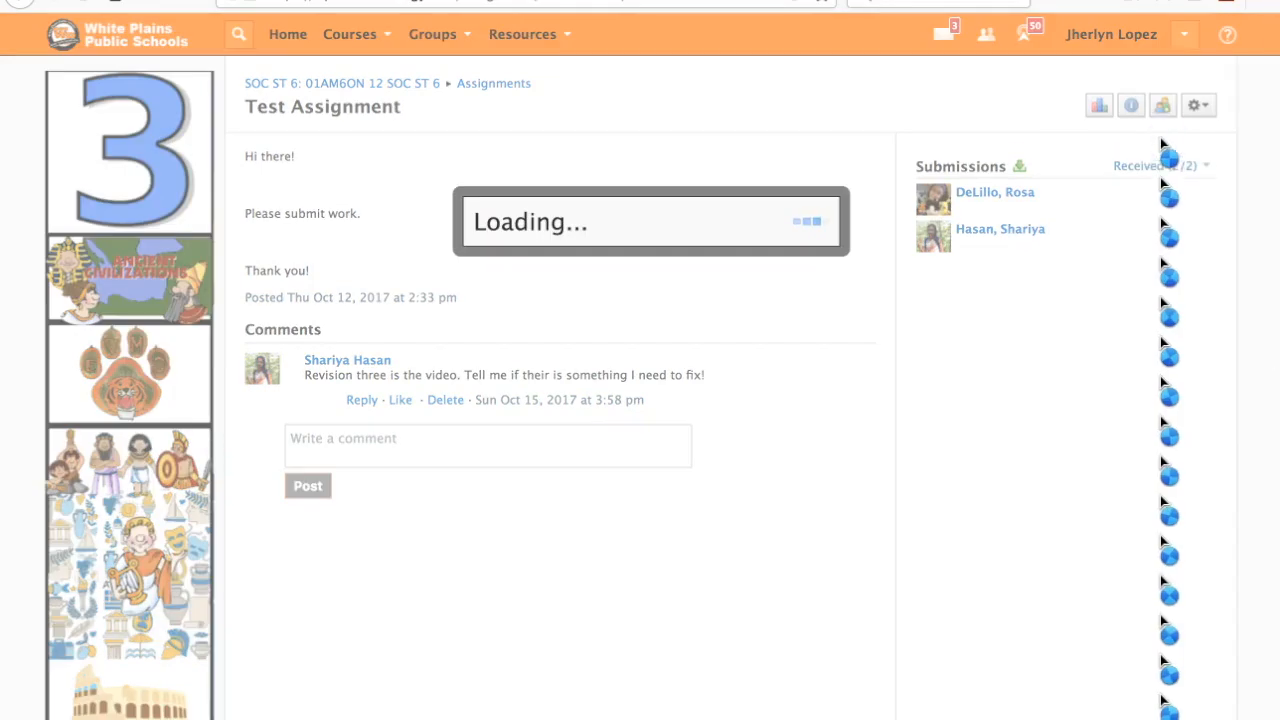
click(1196, 104)
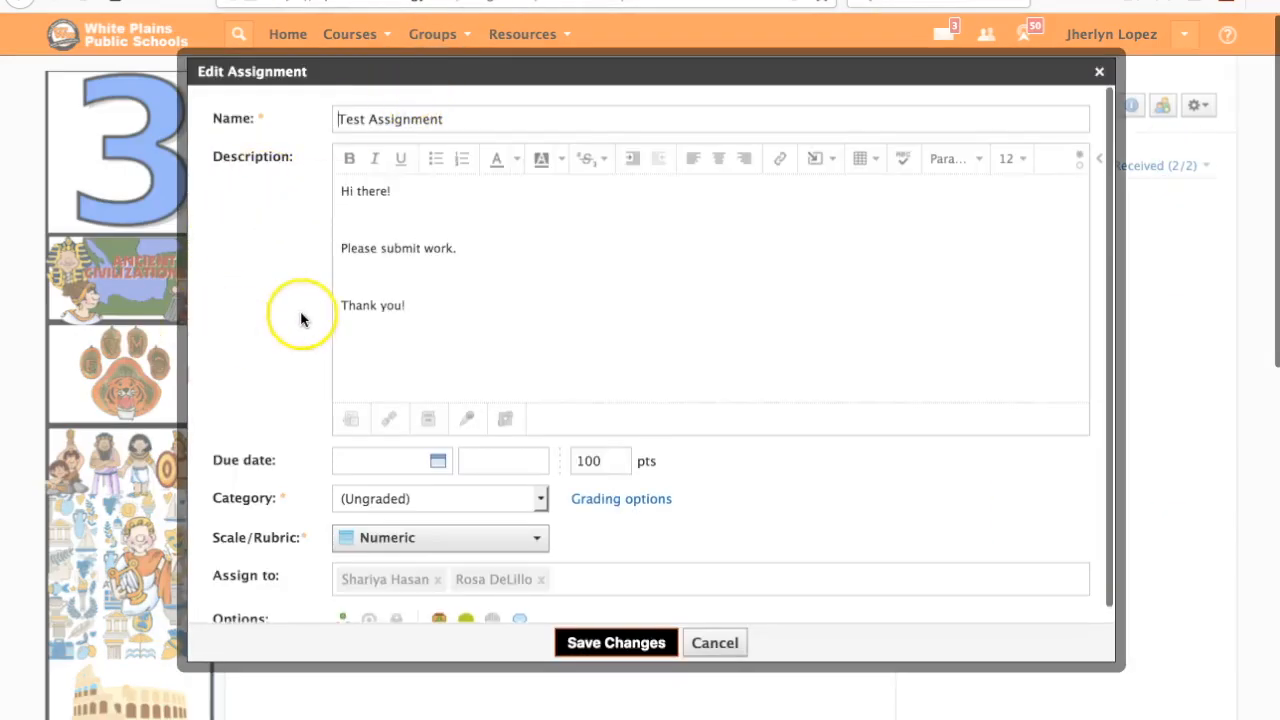
mouse_move(1124, 280)
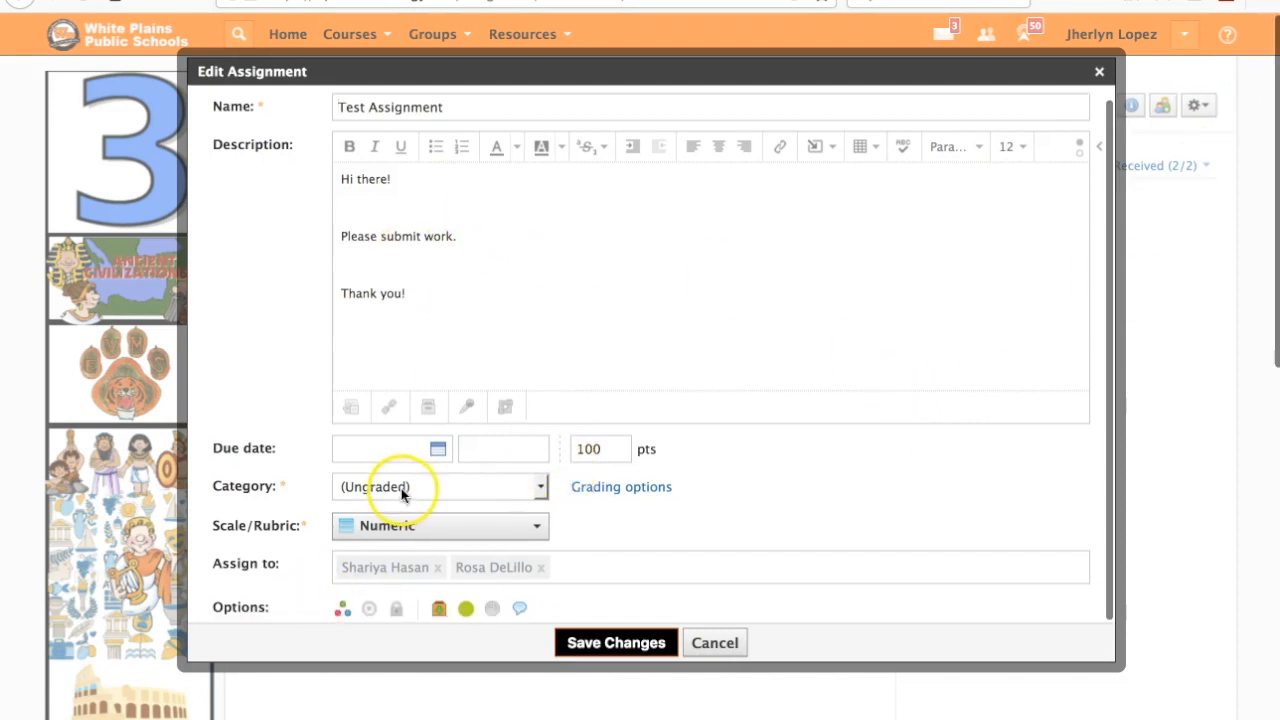
click(440, 524)
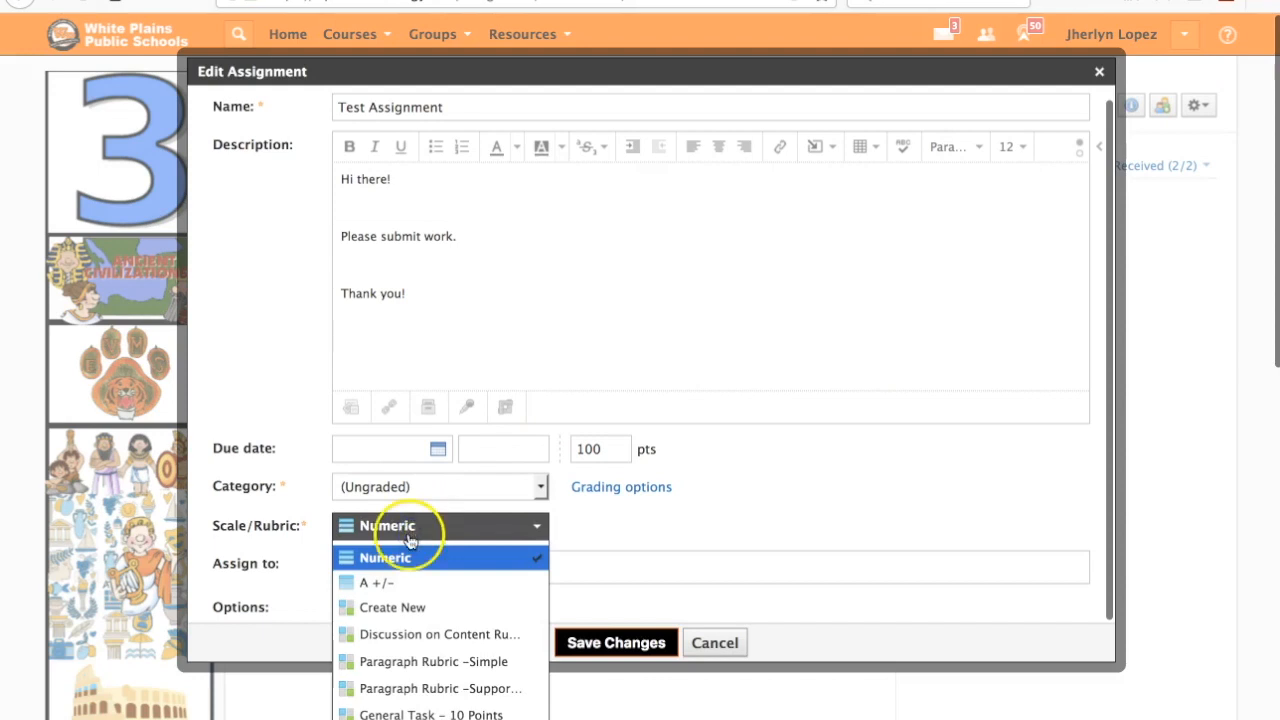
- Start a new rubric and title it 'Test Rubric', correcting the misspelling
click(392, 608)
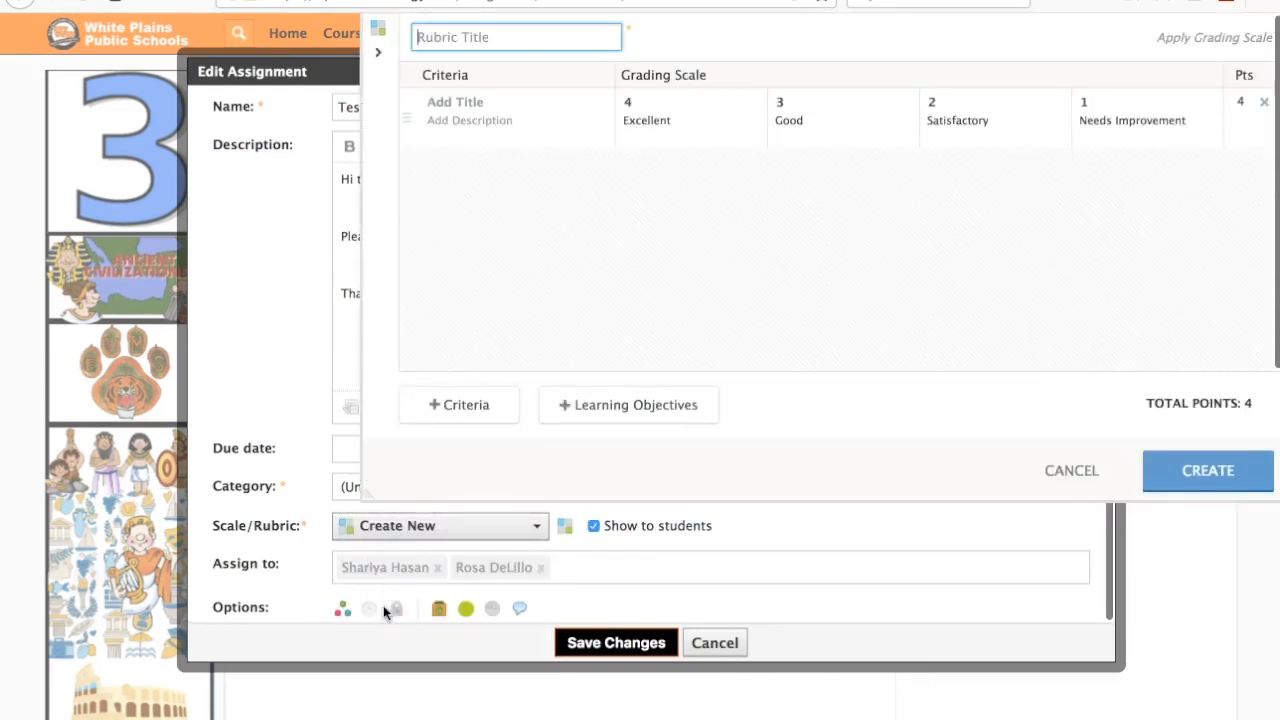
mouse_move(276, 420)
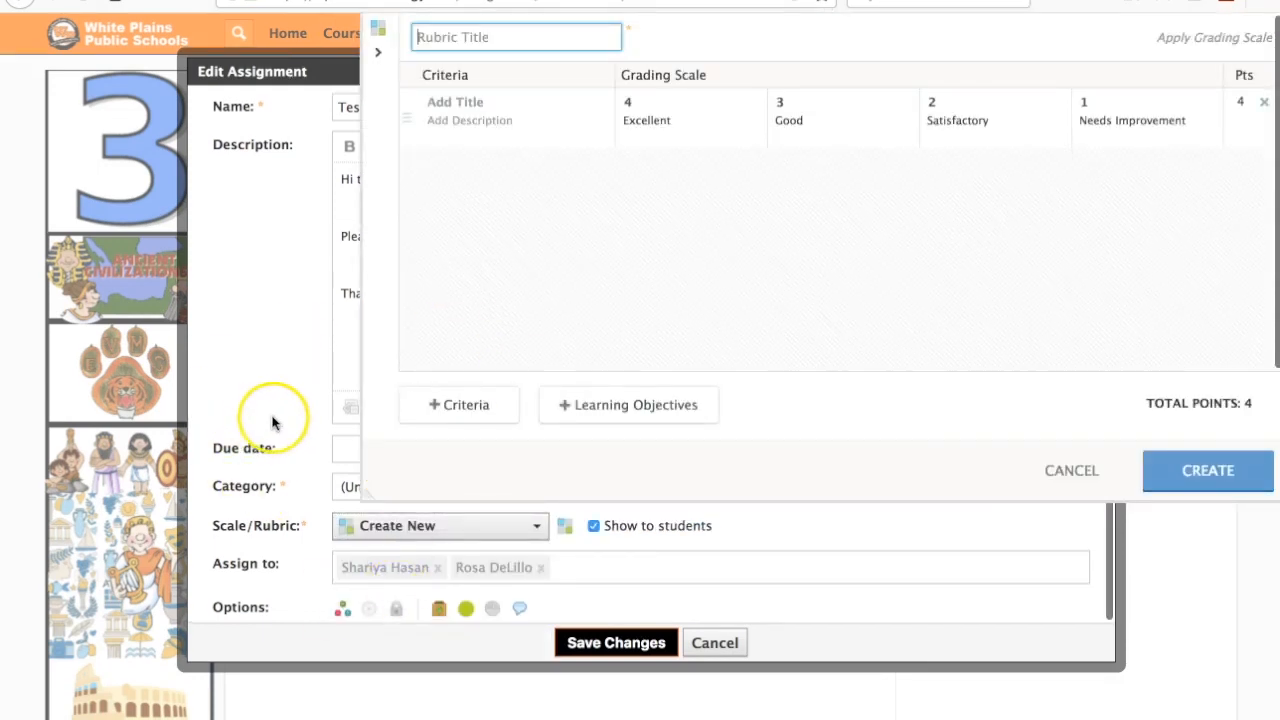
mouse_move(322, 200)
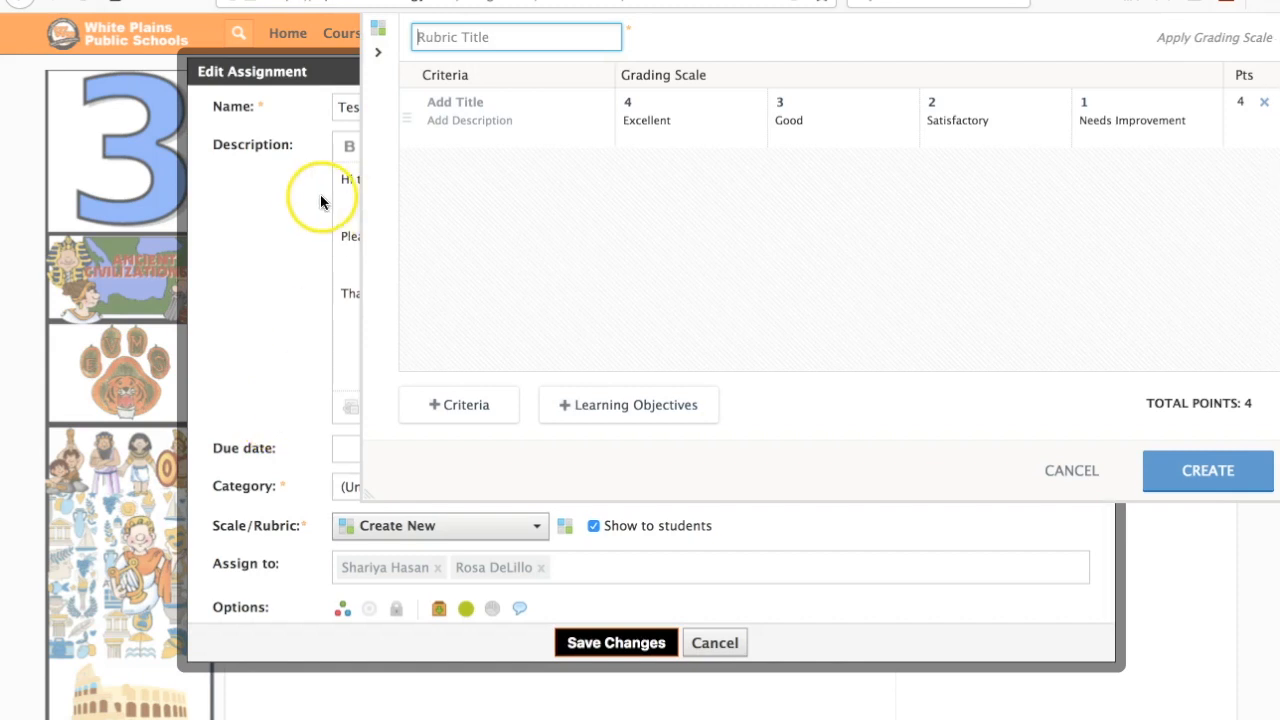
mouse_move(410, 84)
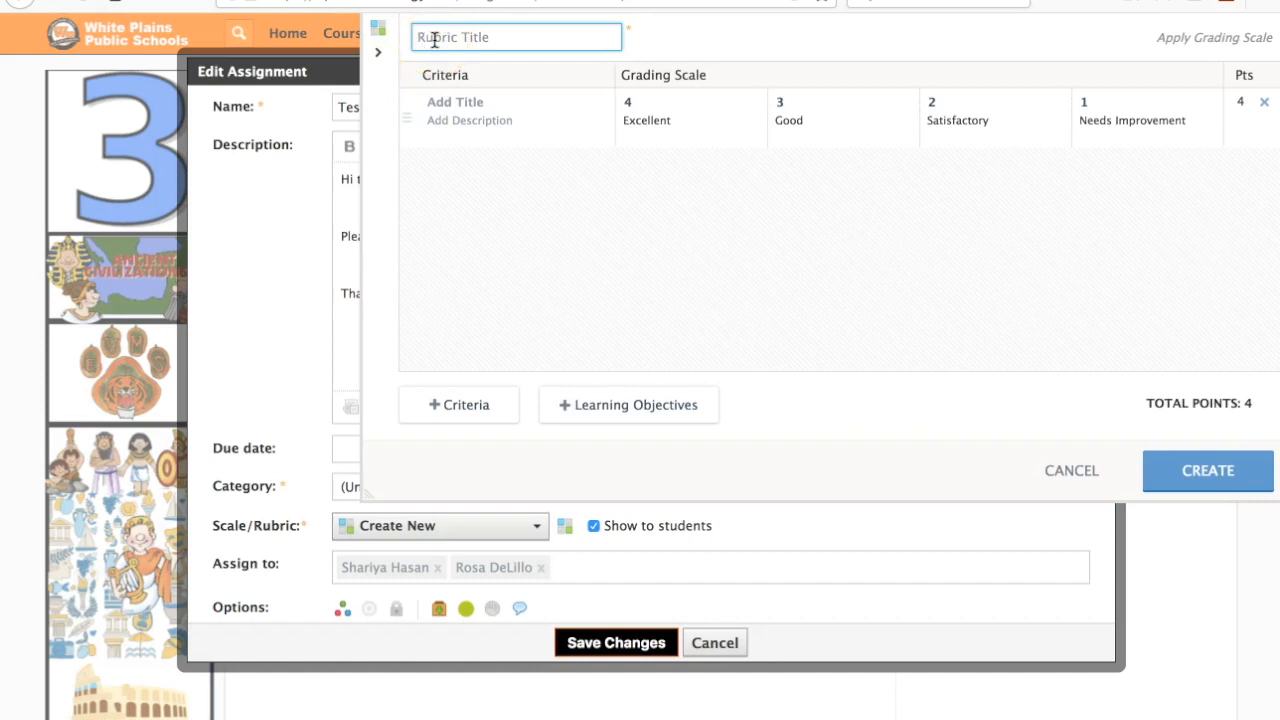
text(Test)
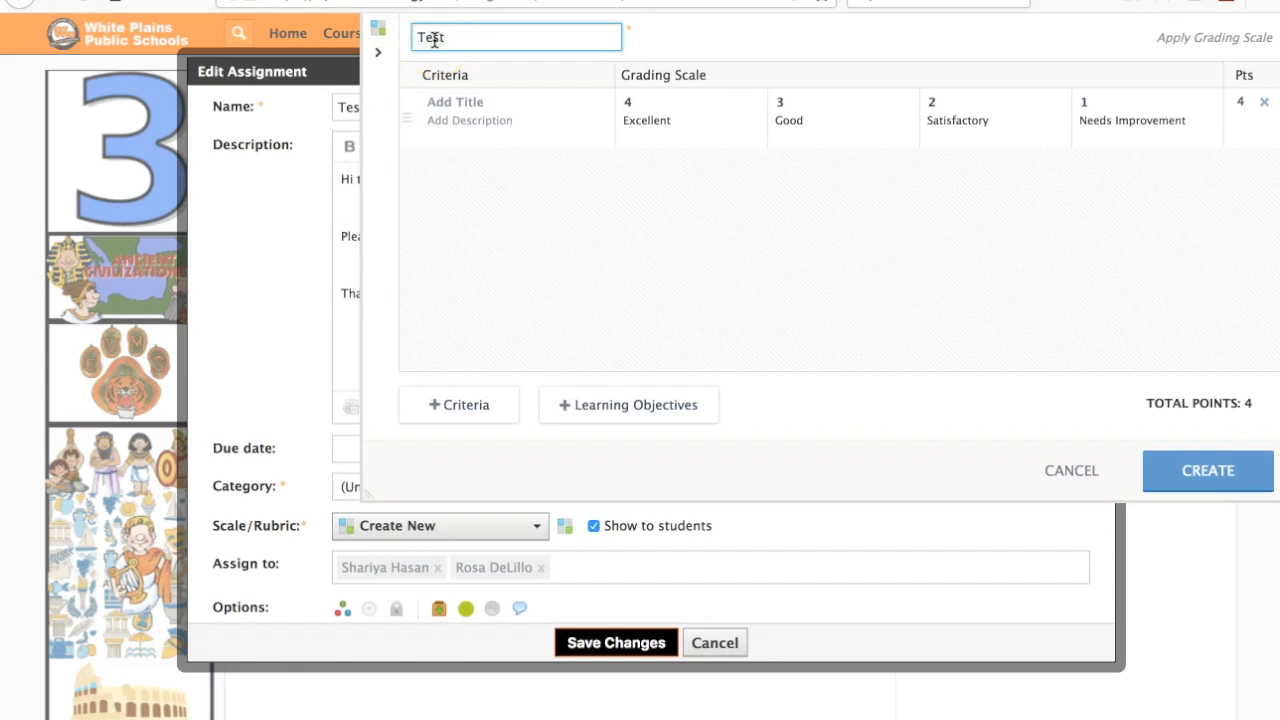
text(Rucbri)
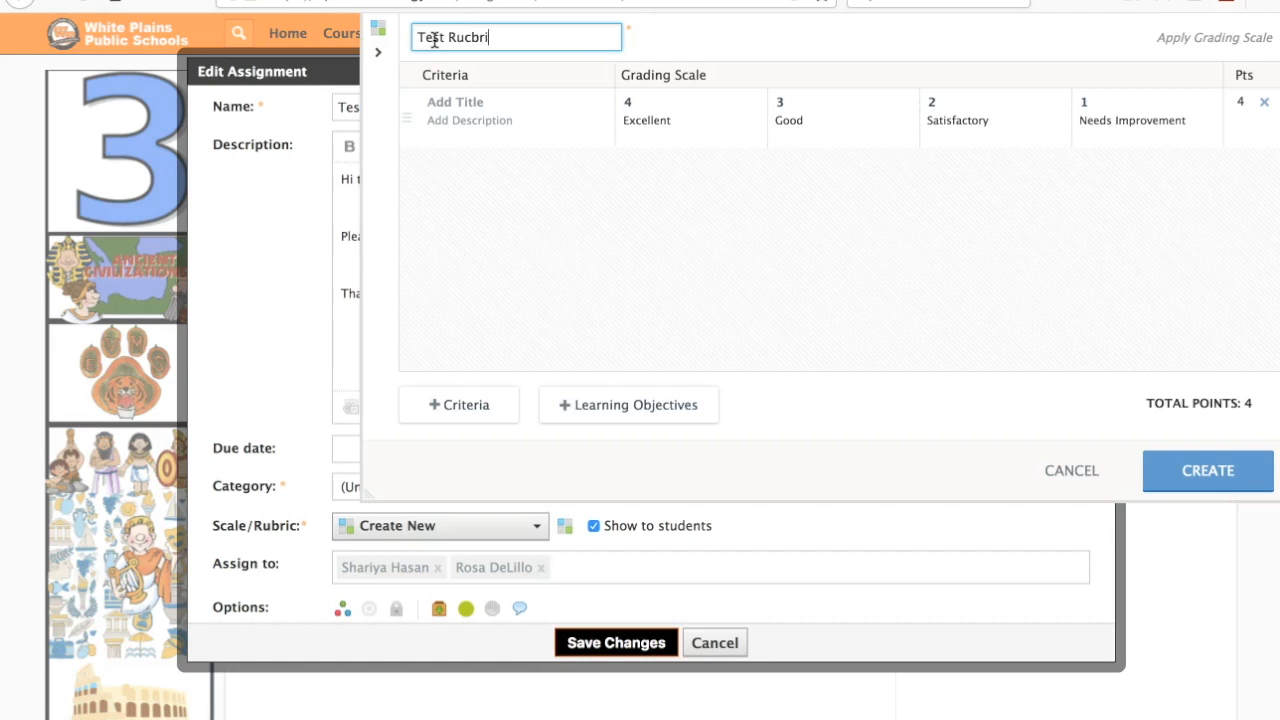
key(Backspace)
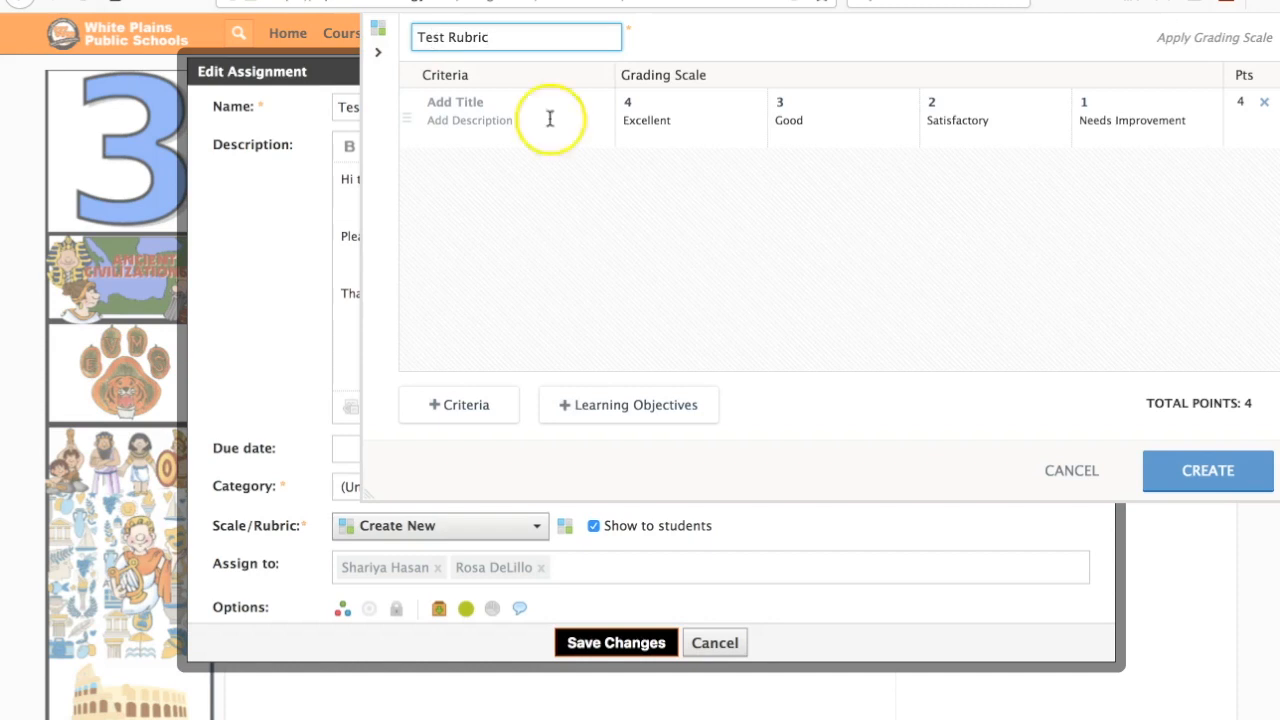
- Name the first criterion 'test' and create the rubric, attaching it to the assignment
click(456, 100)
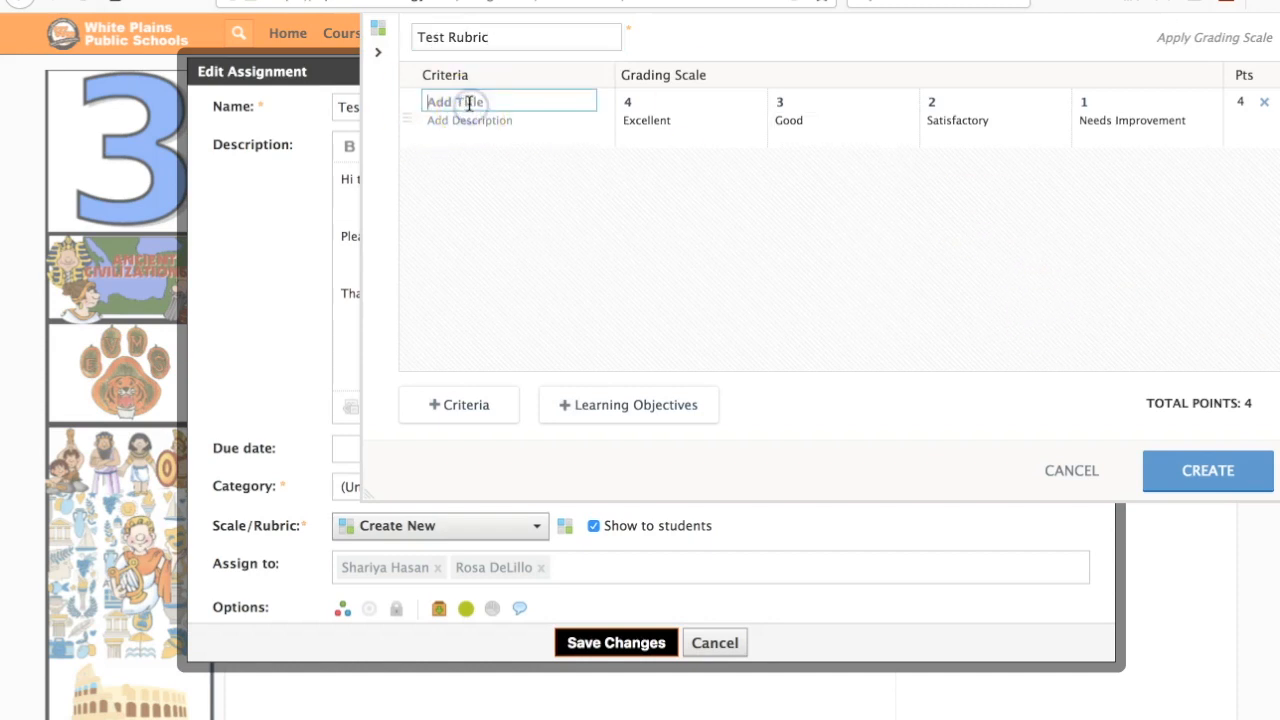
text(test)
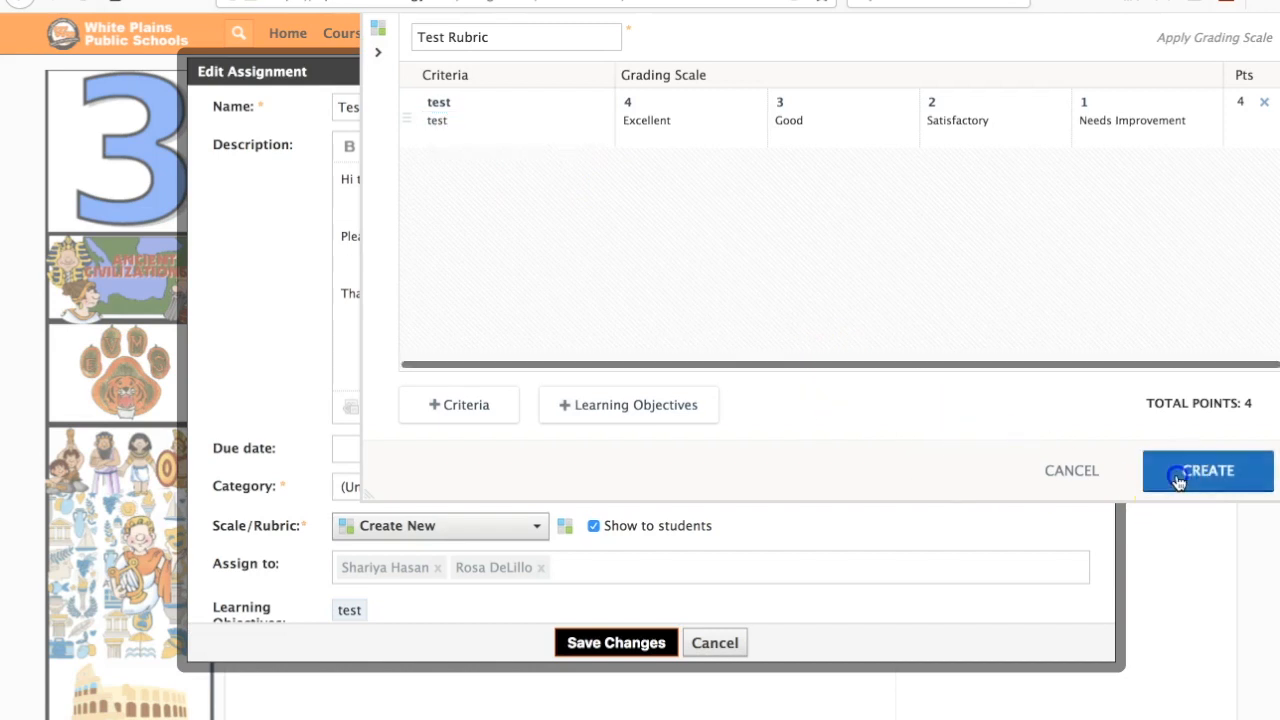
click(1208, 470)
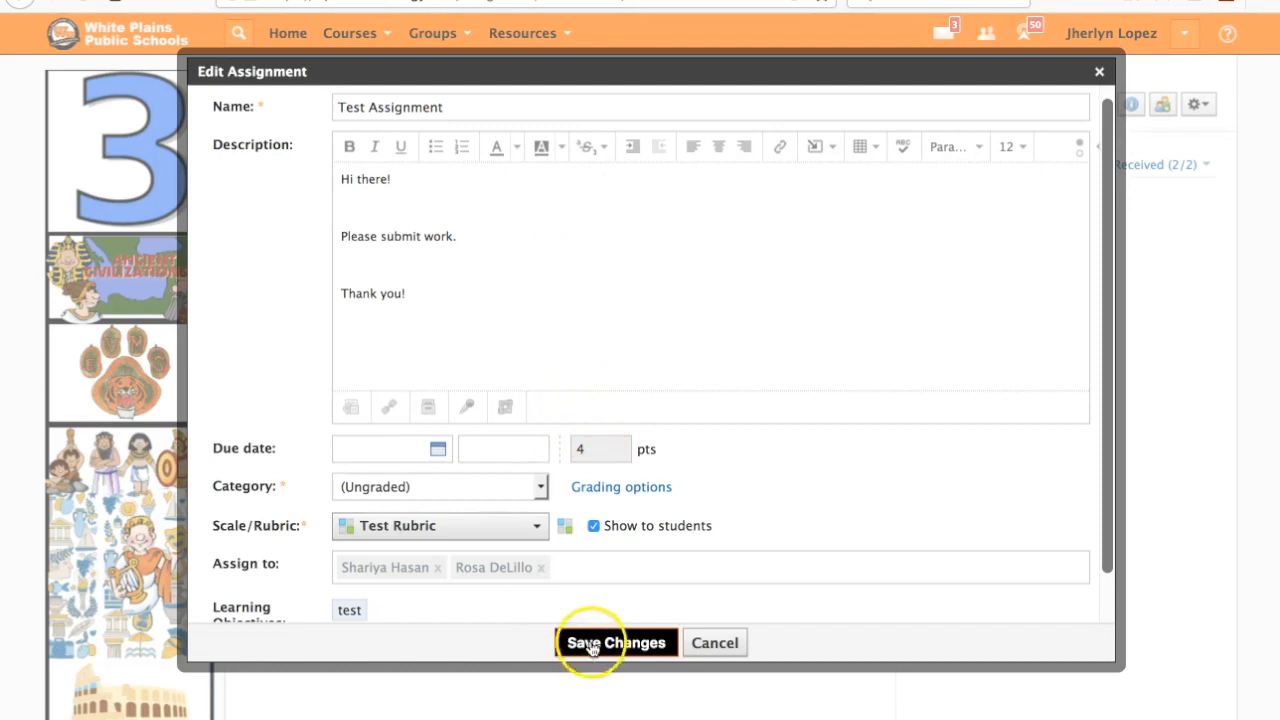
- Save the assignment so it shows Test Rubric with 4 total points, then review the page
click(616, 642)
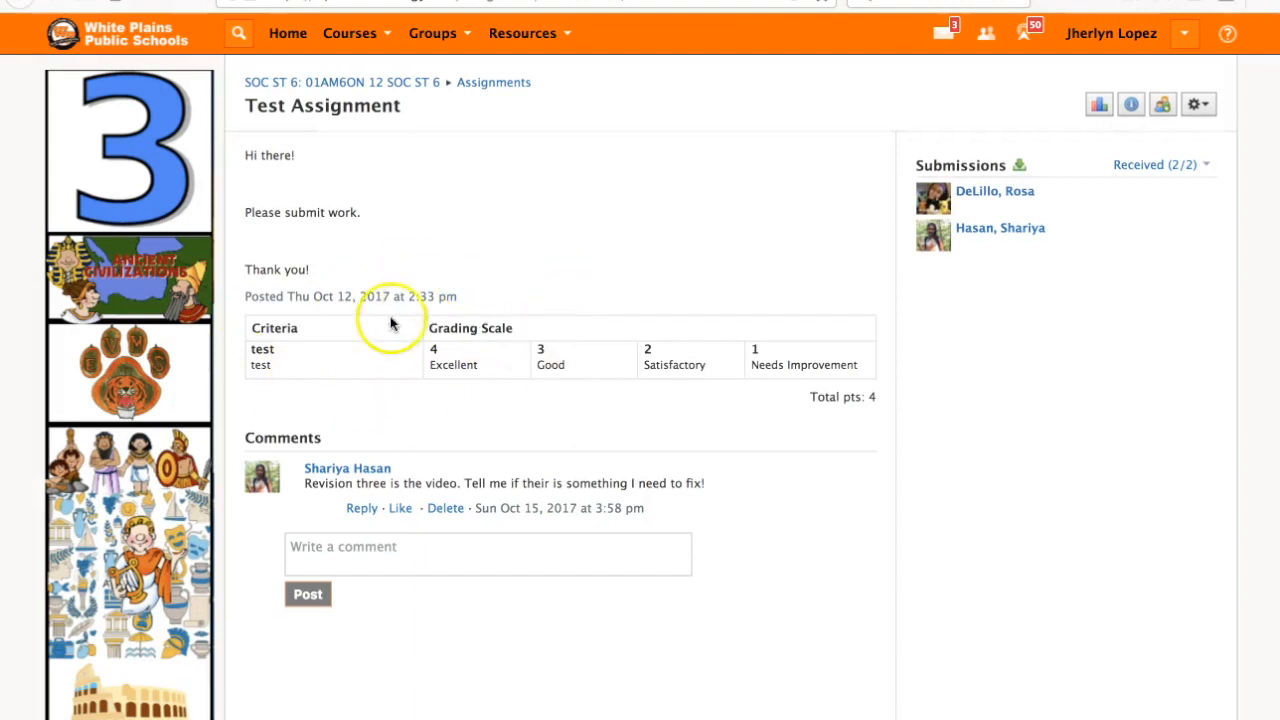
scroll(down, 3)
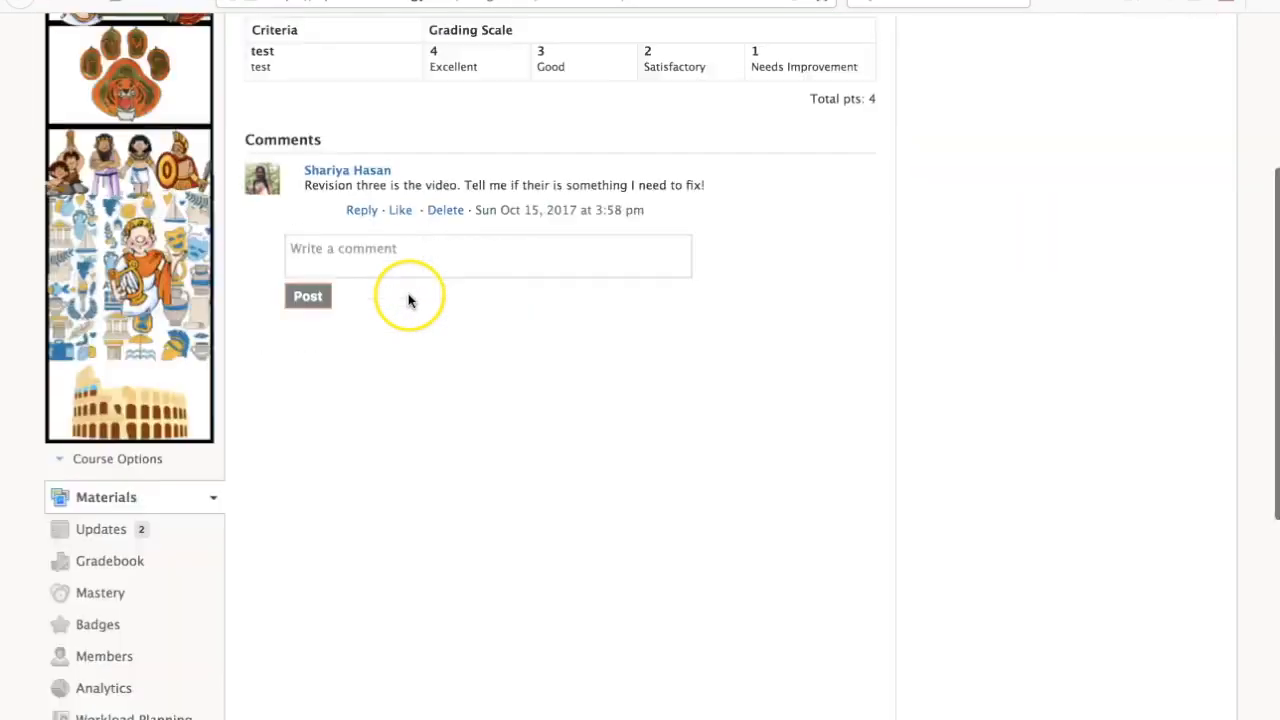
scroll(down, 3)
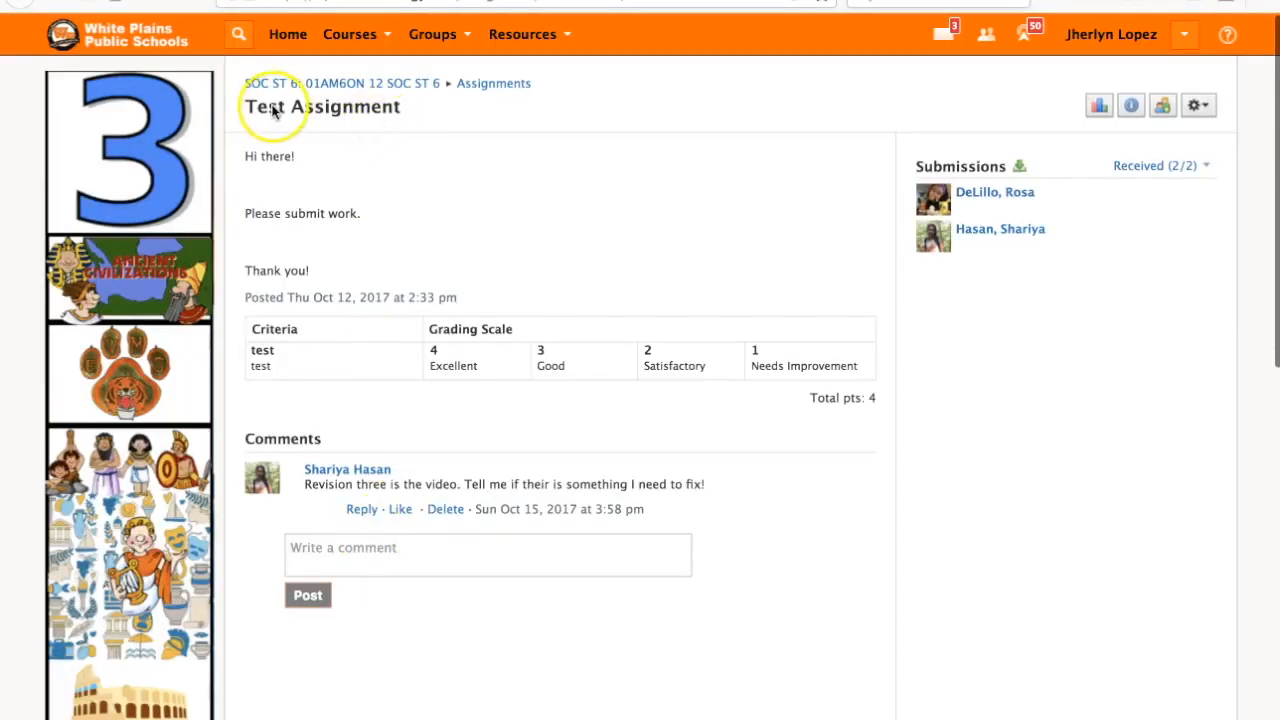
scroll(down, 3)
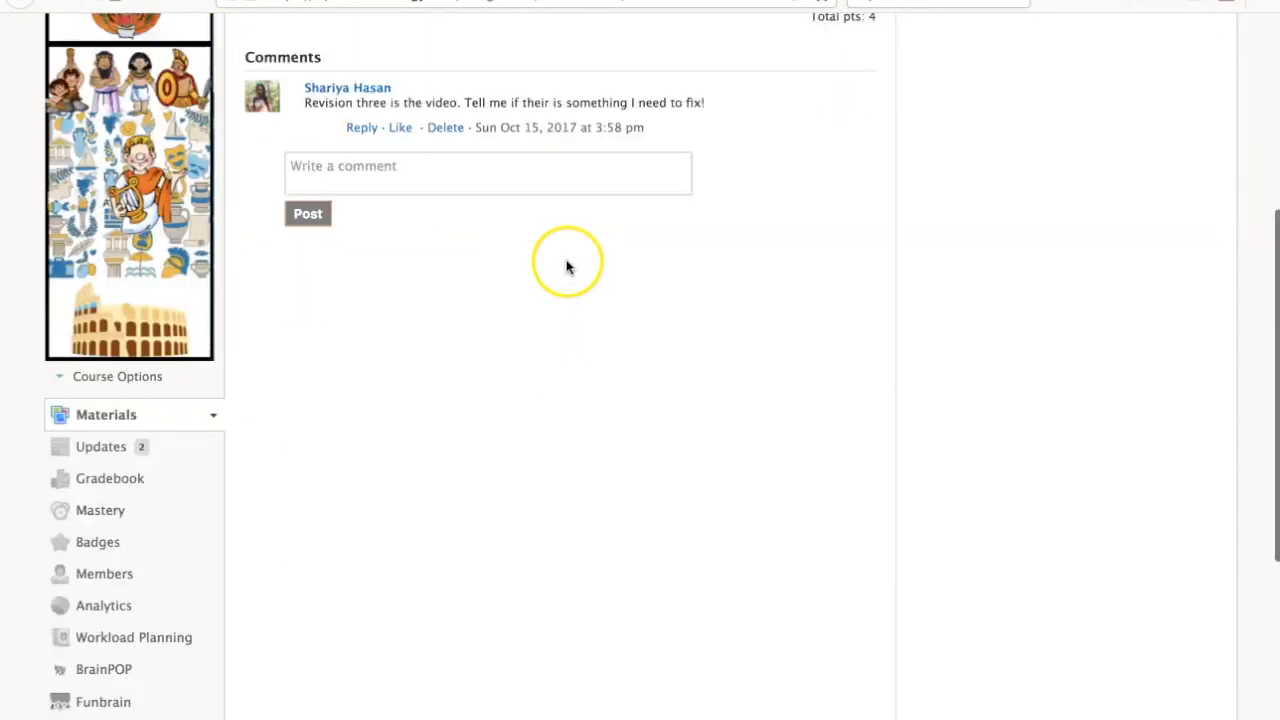
scroll(down, 3)
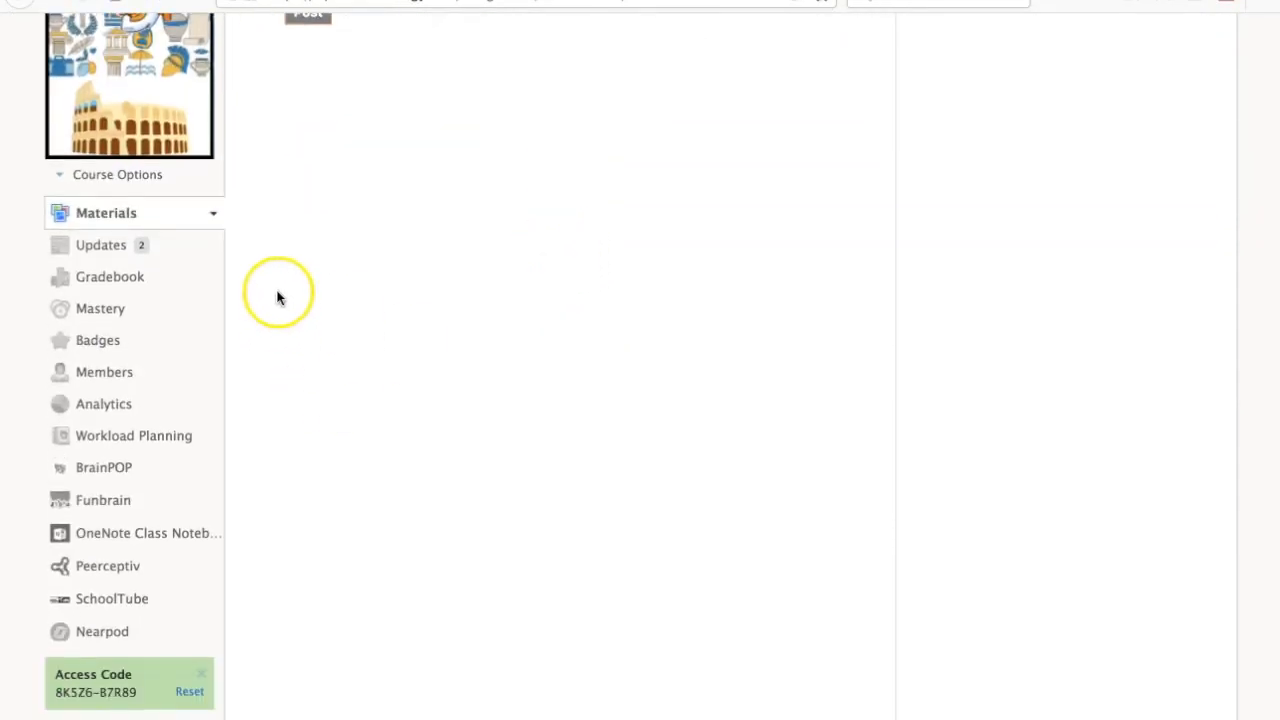
mouse_move(90, 384)
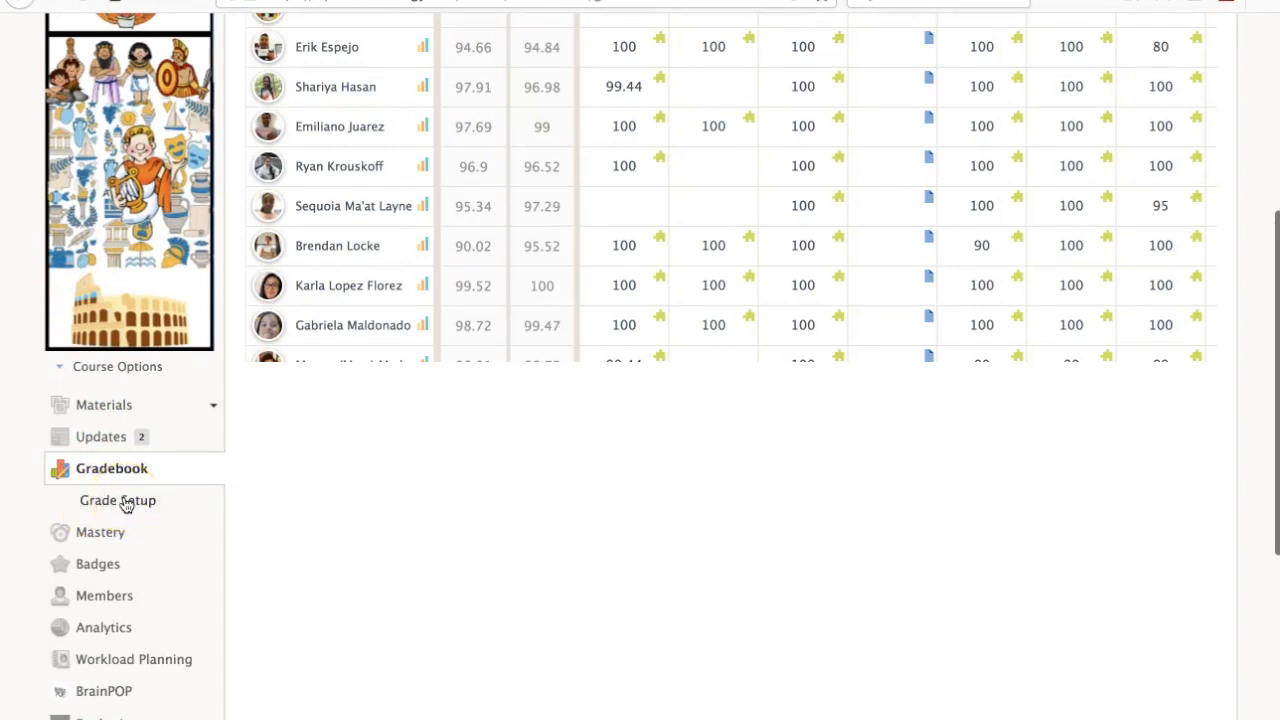
- Show the course rubrics in Grade Setup and scroll to Test Rubric (1 criterion, 4 points)
click(116, 500)
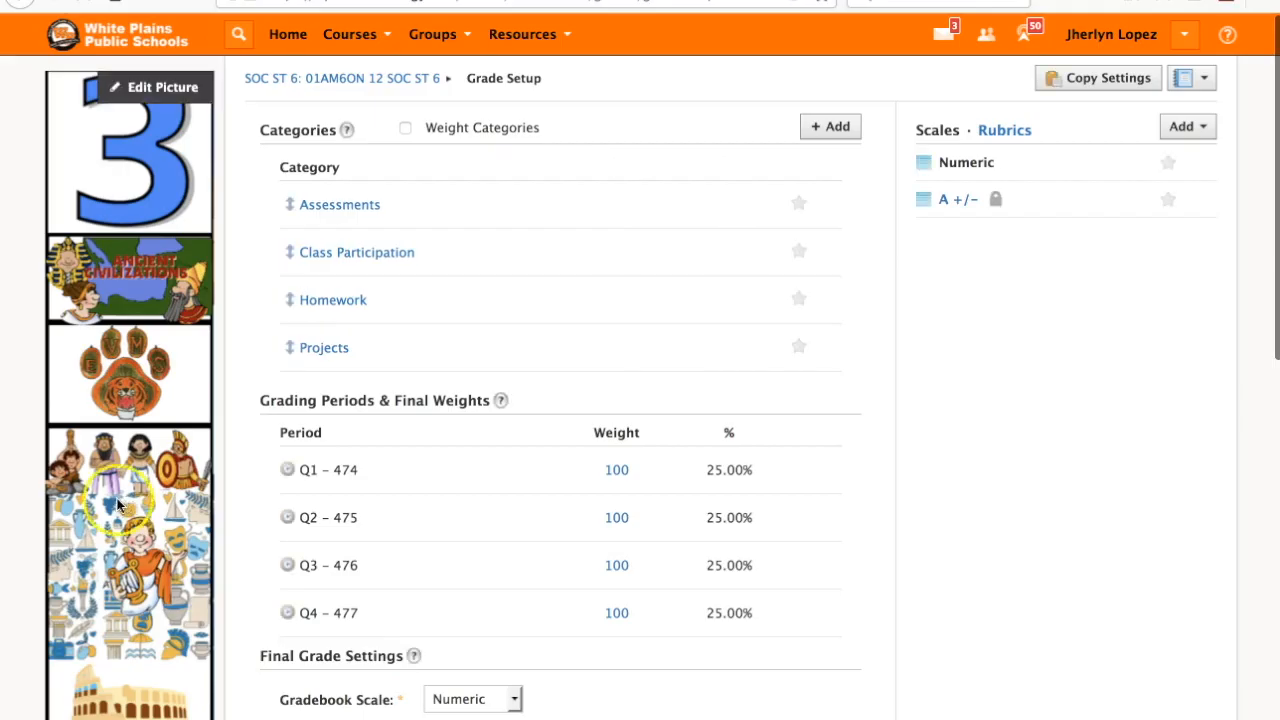
mouse_move(940, 404)
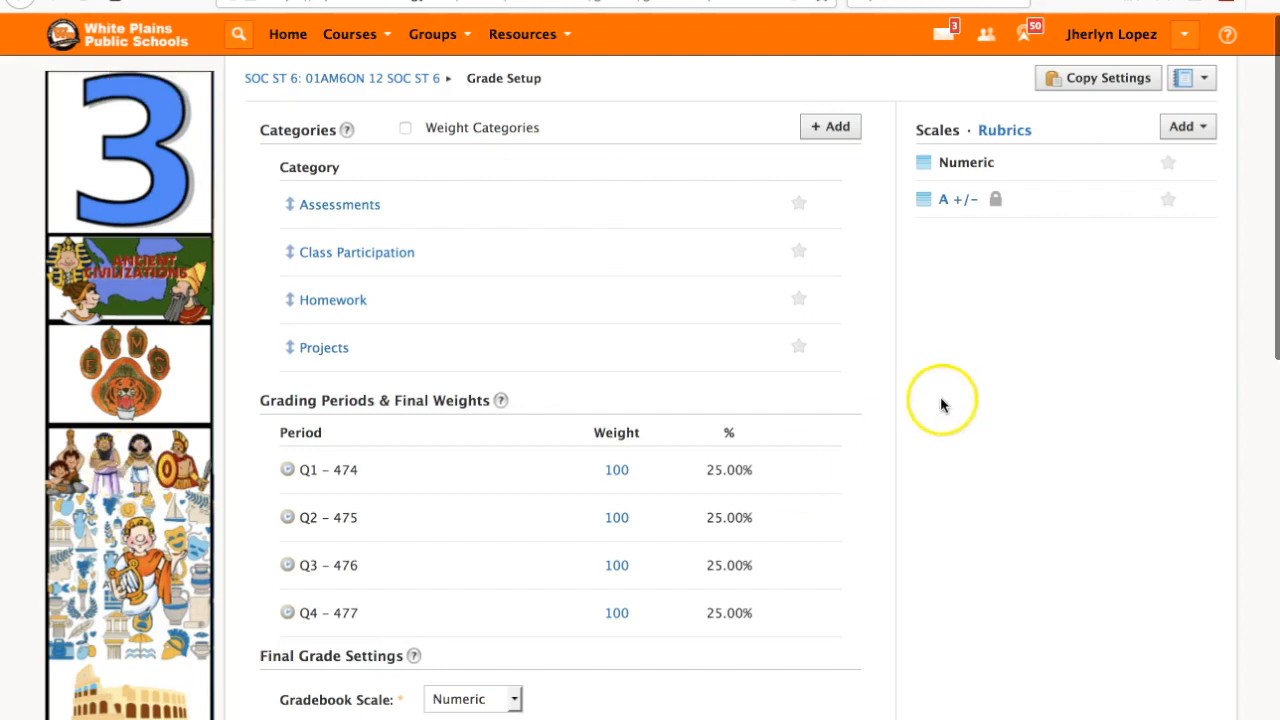
mouse_move(1004, 130)
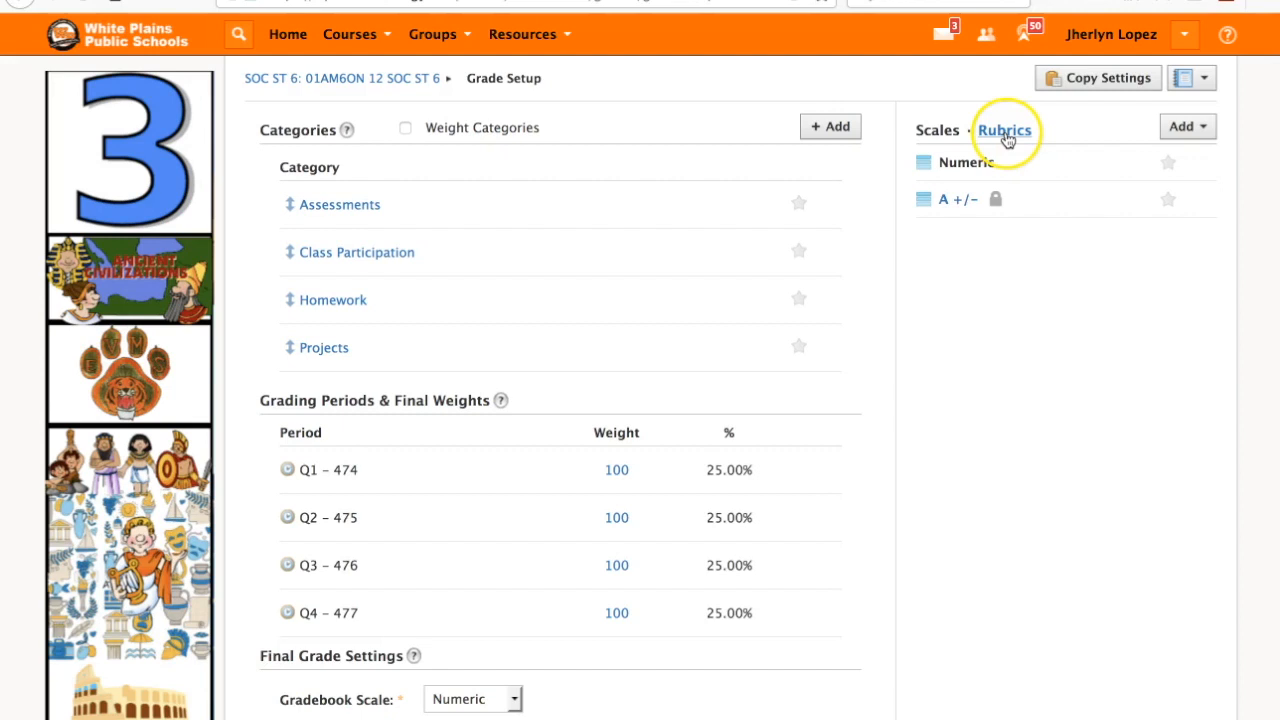
click(1004, 130)
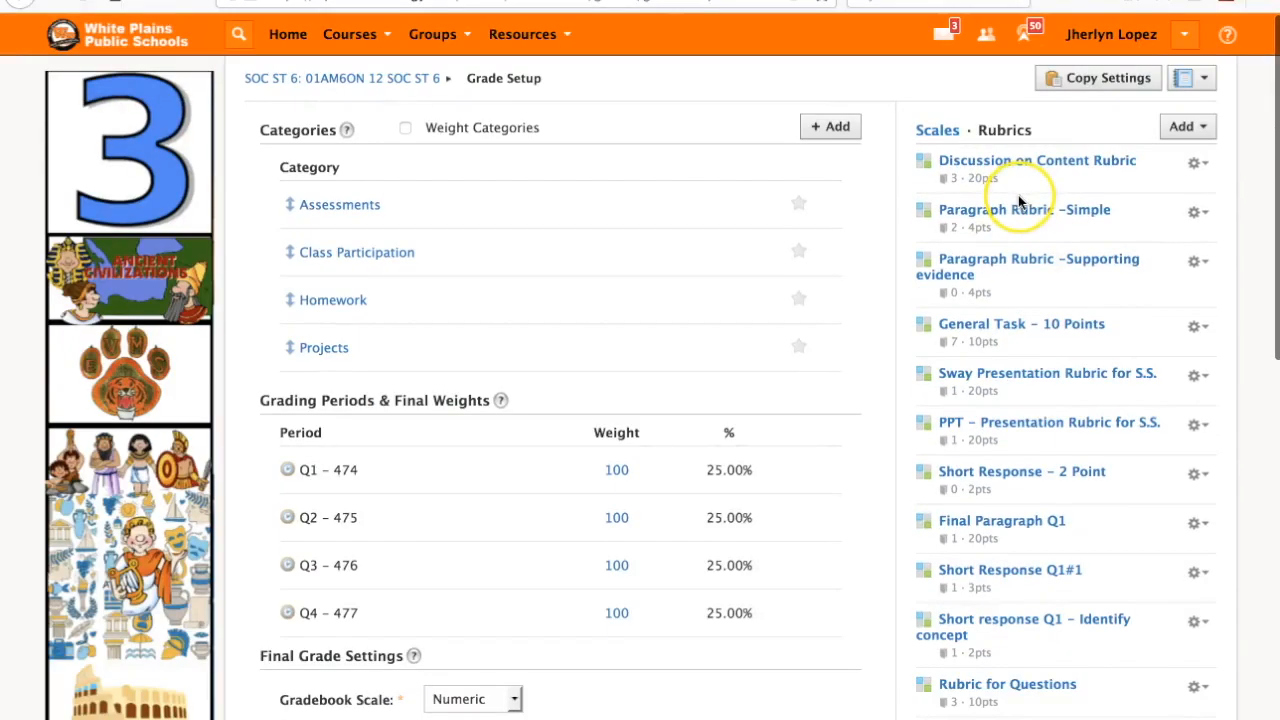
scroll(down, 3)
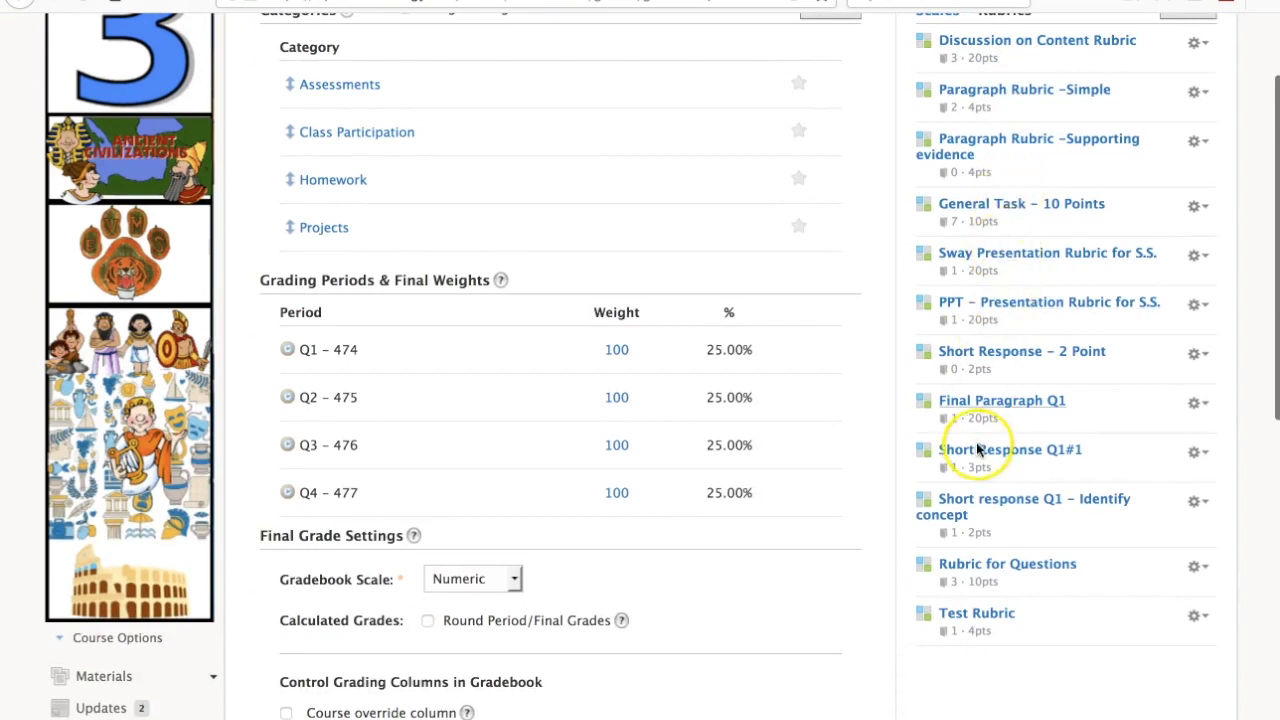
mouse_move(964, 618)
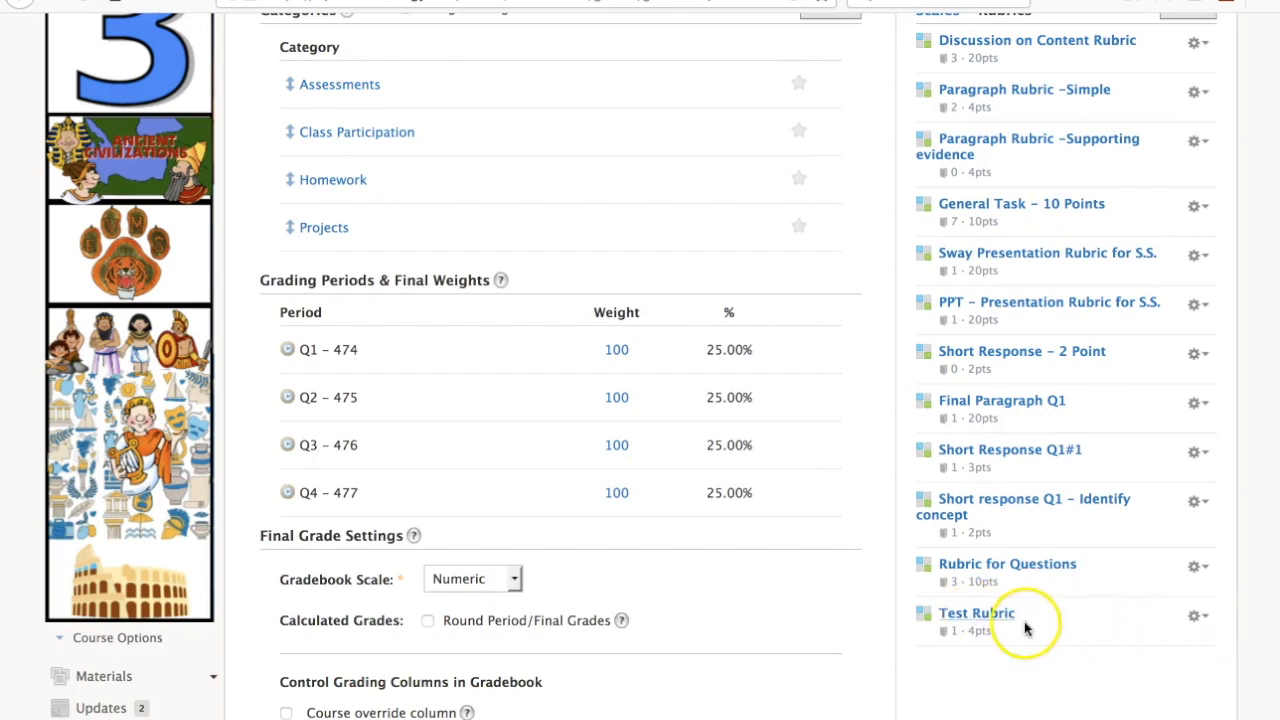
mouse_move(124, 128)
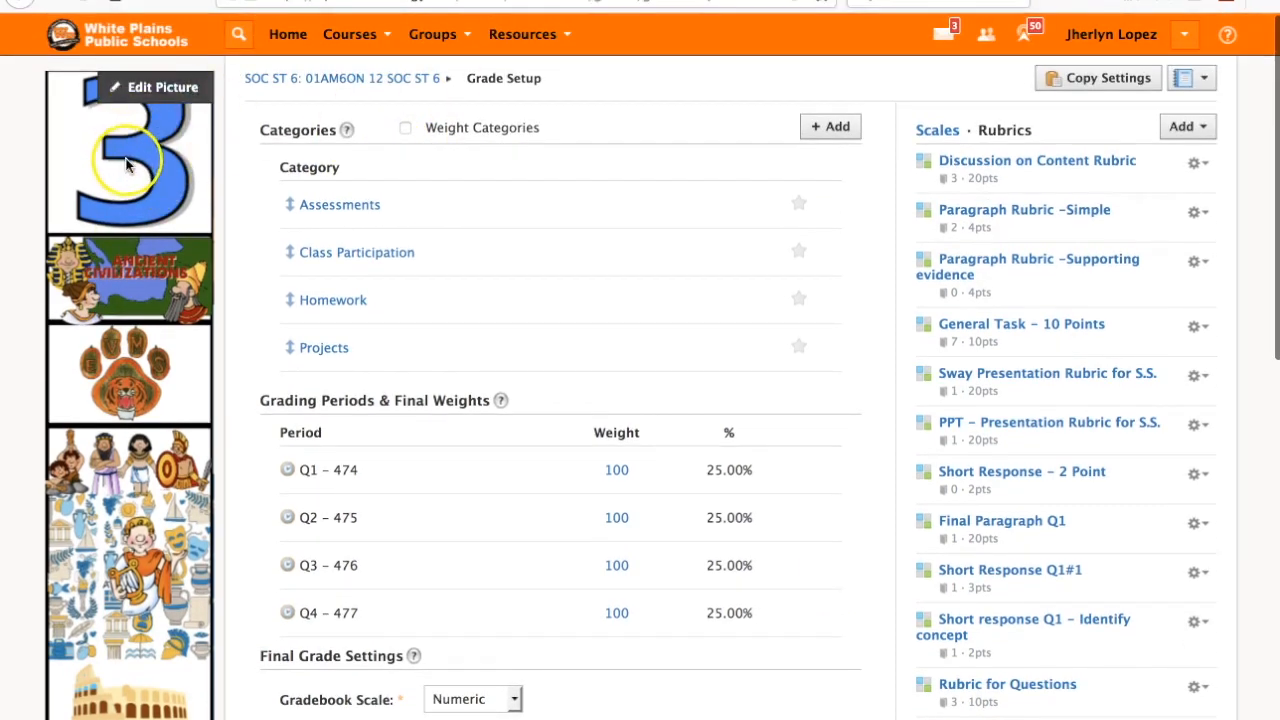
mouse_move(128, 164)
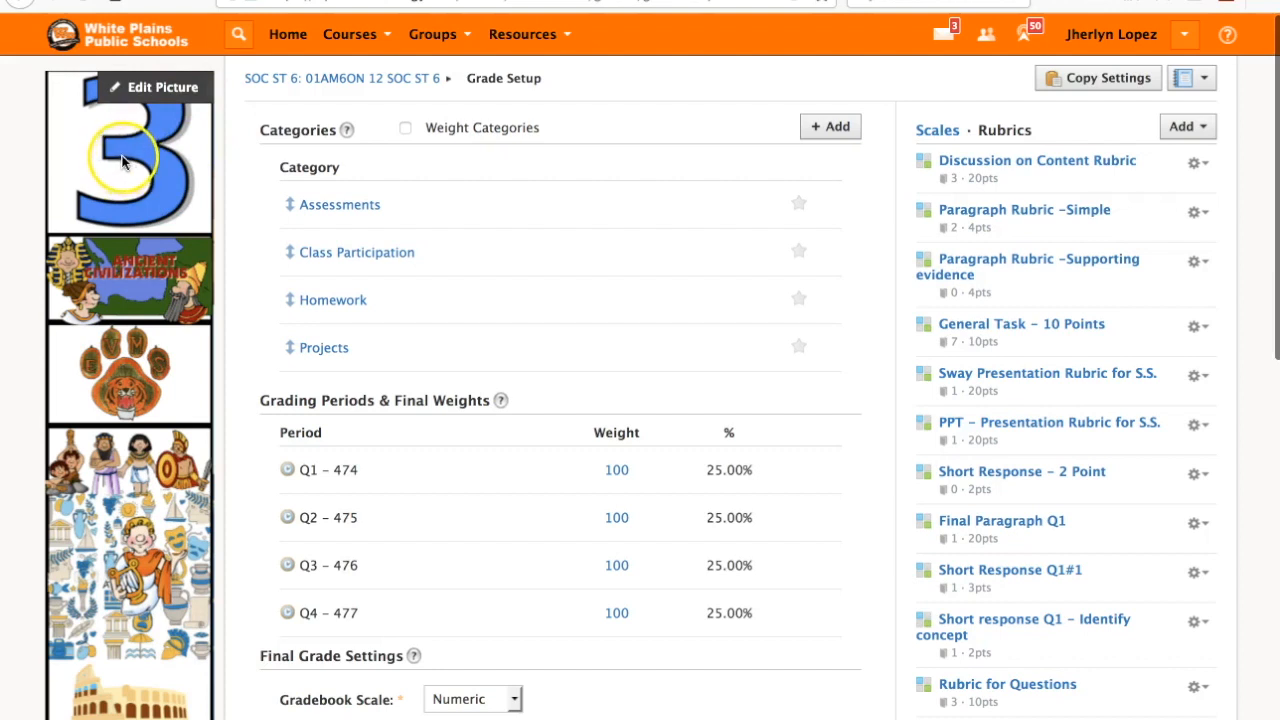
mouse_move(118, 172)
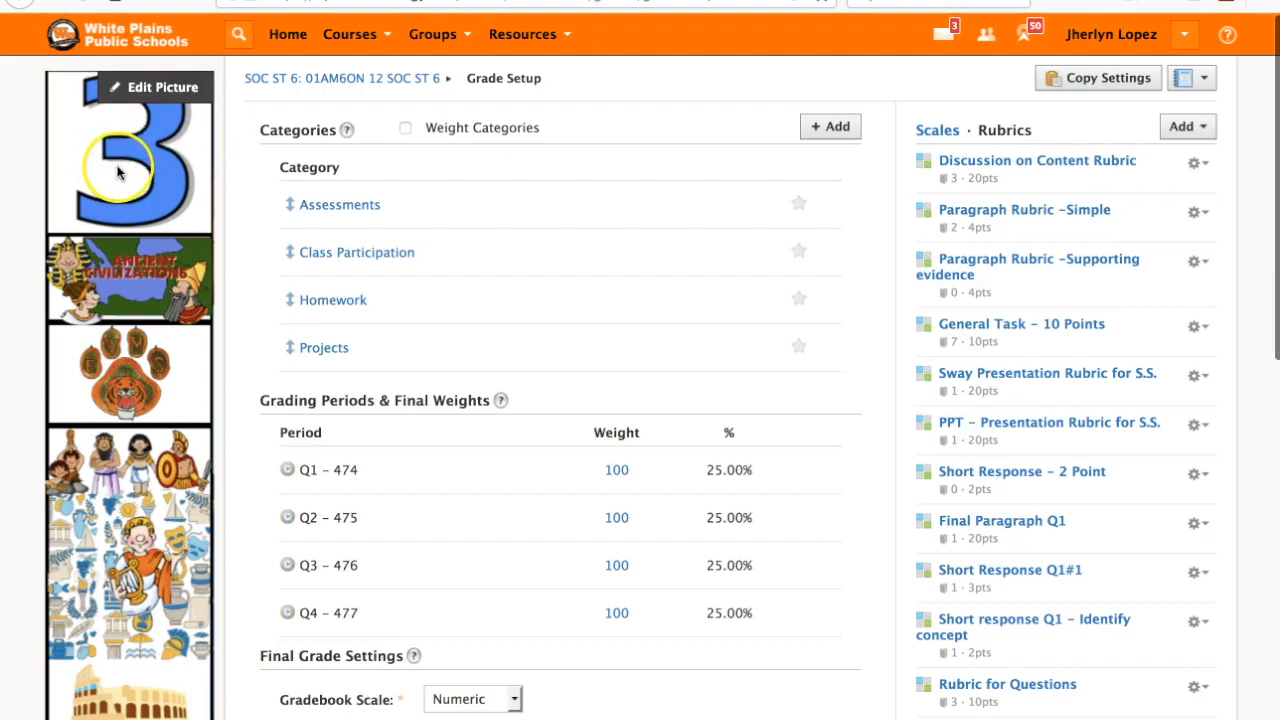
mouse_move(1212, 296)
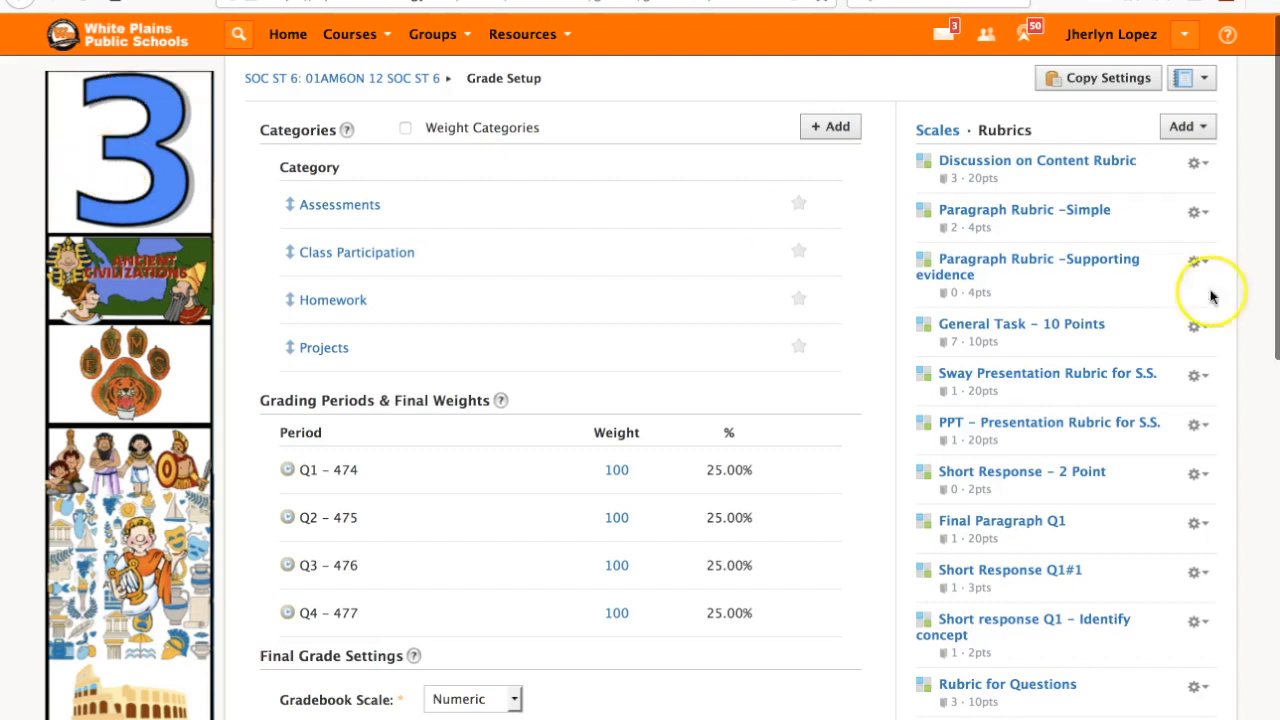
mouse_move(156, 118)
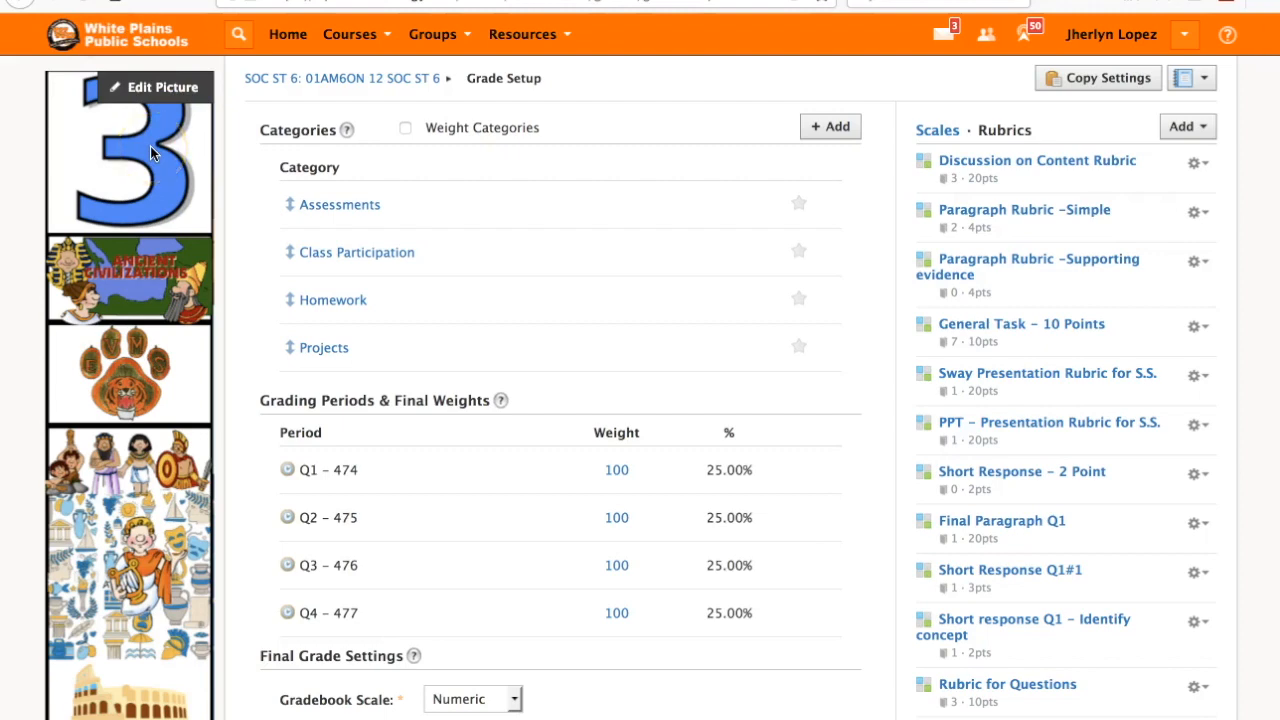
scroll(down, 3)
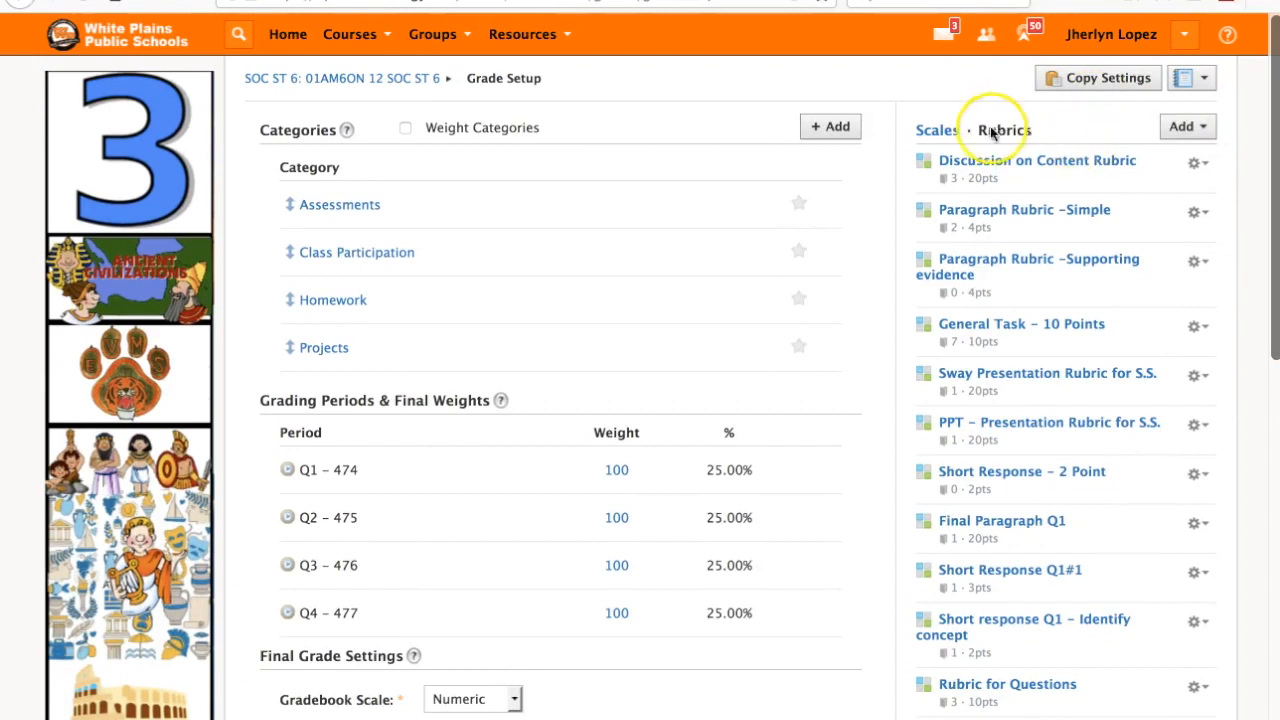
scroll(down, 3)
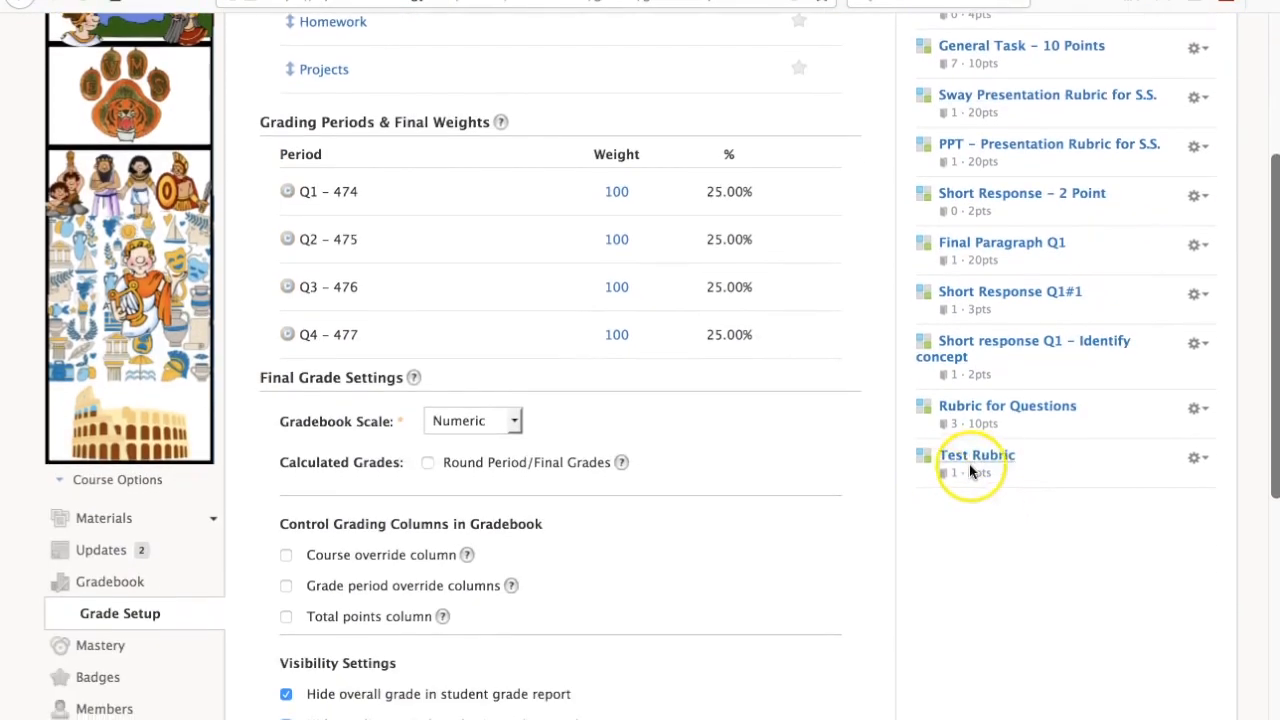
click(1196, 458)
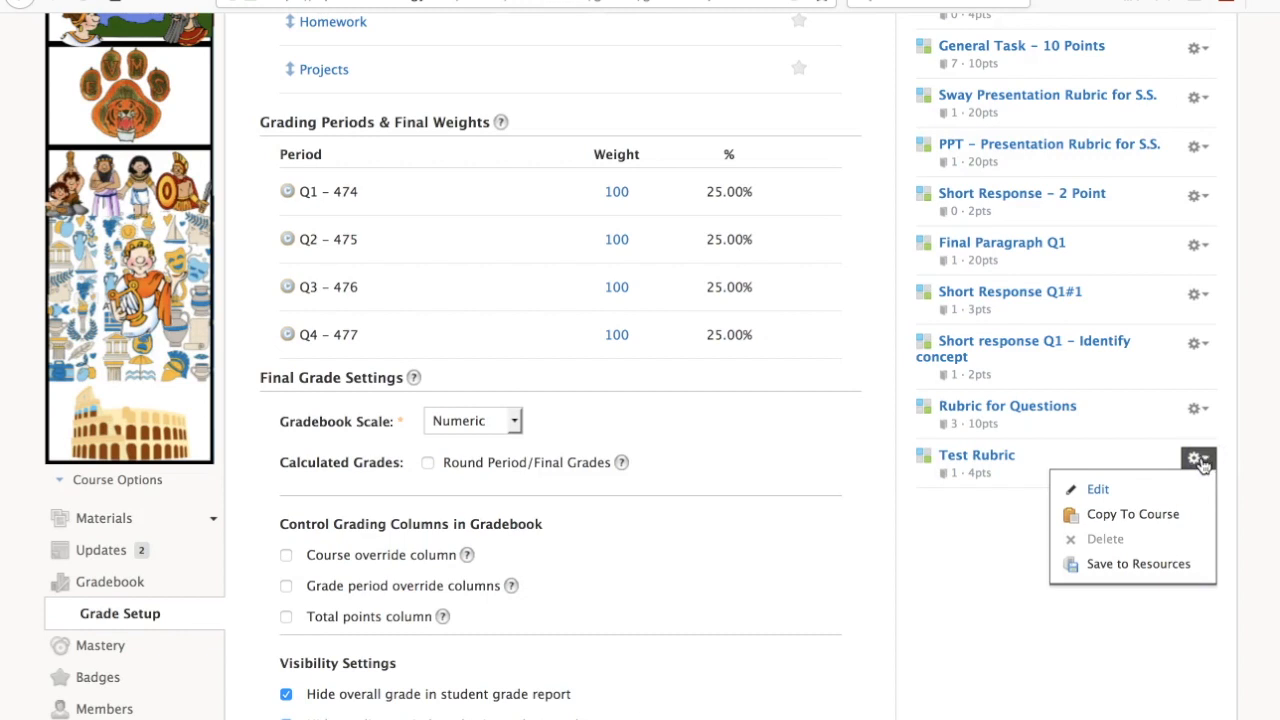
click(1138, 564)
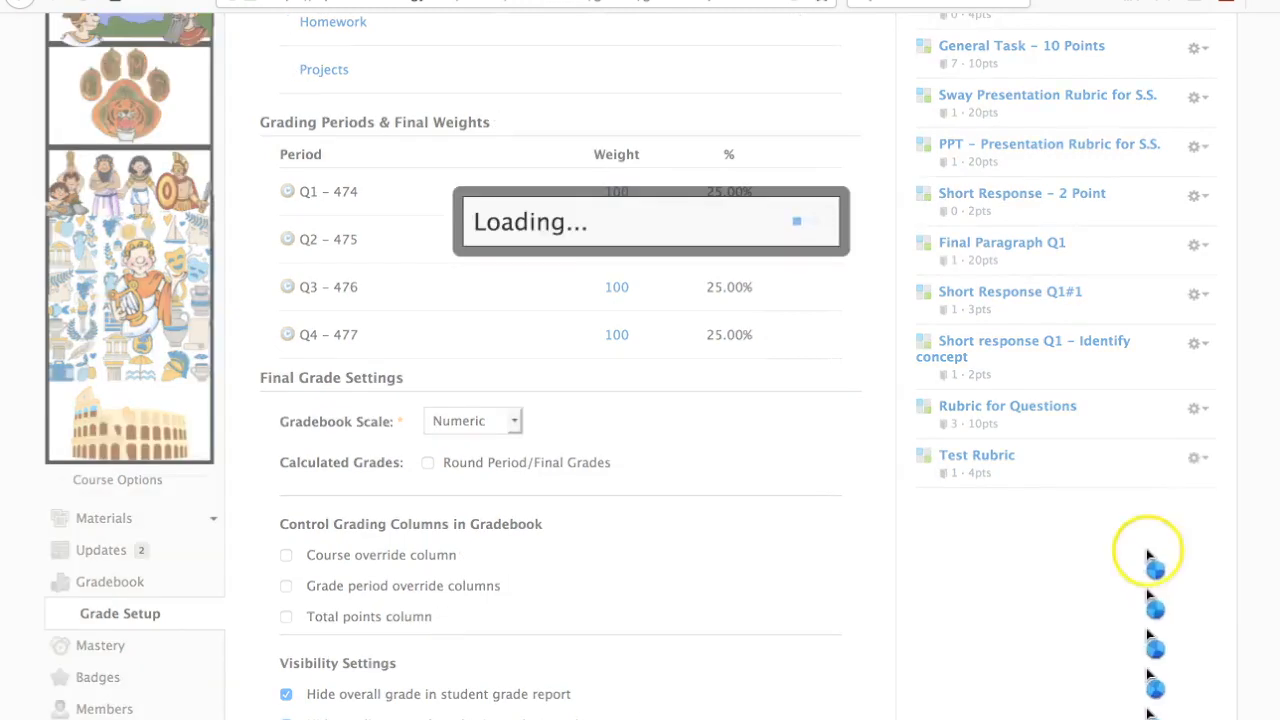
click(672, 248)
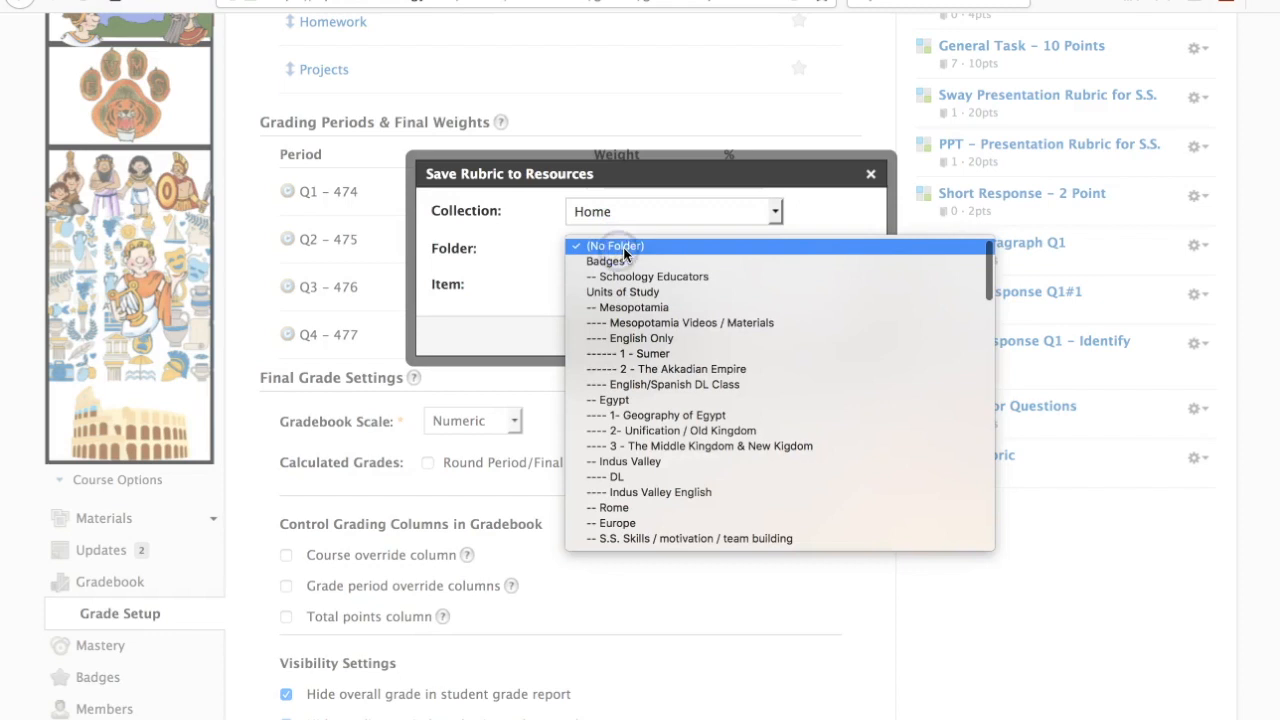
mouse_move(624, 276)
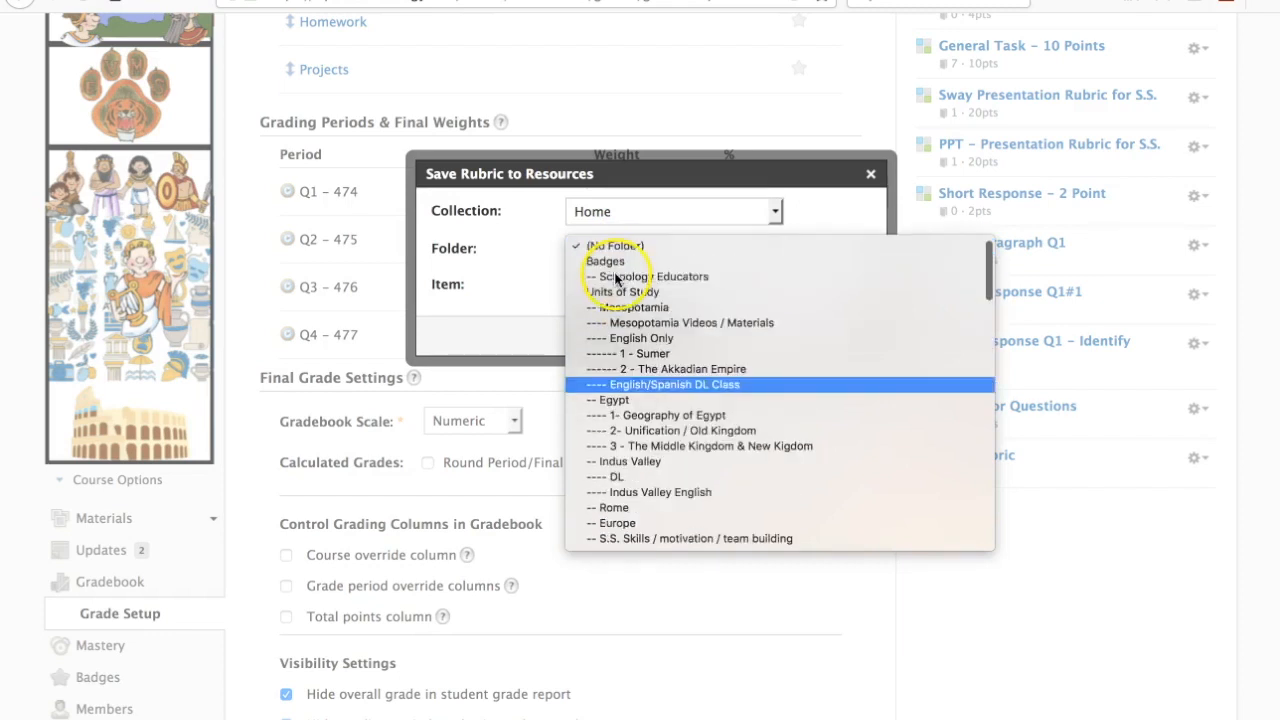
click(614, 244)
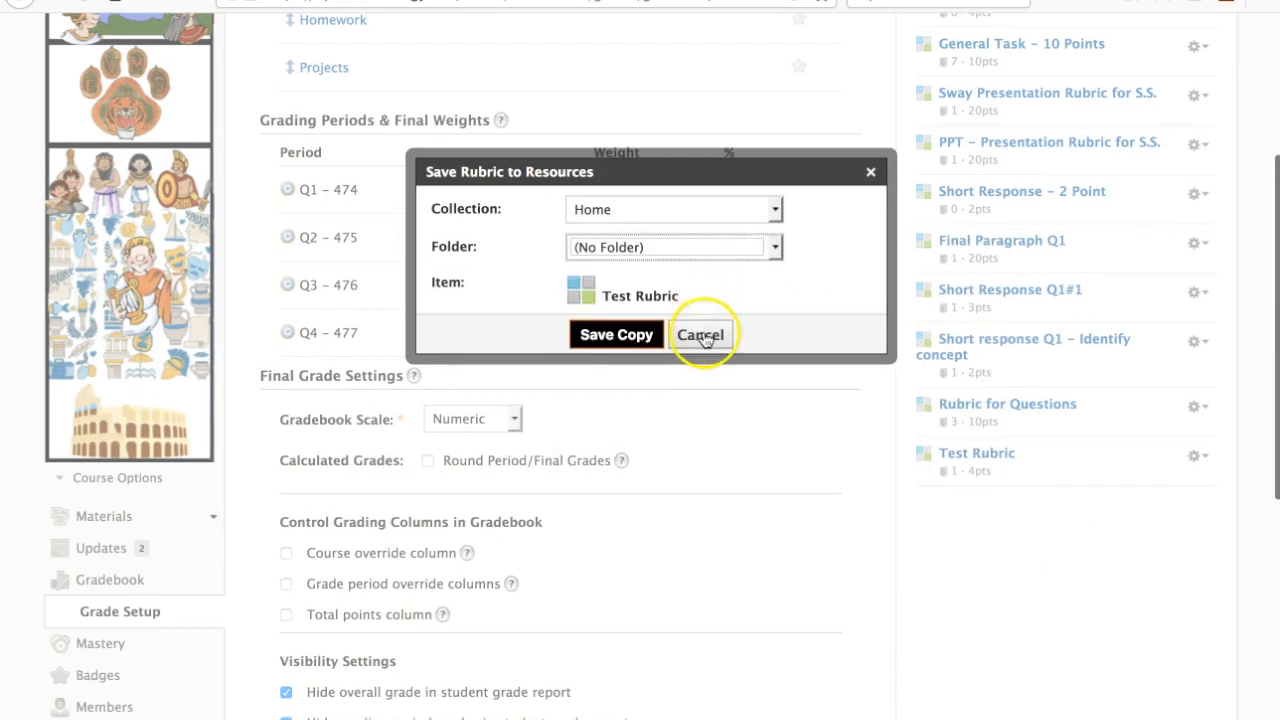
click(700, 334)
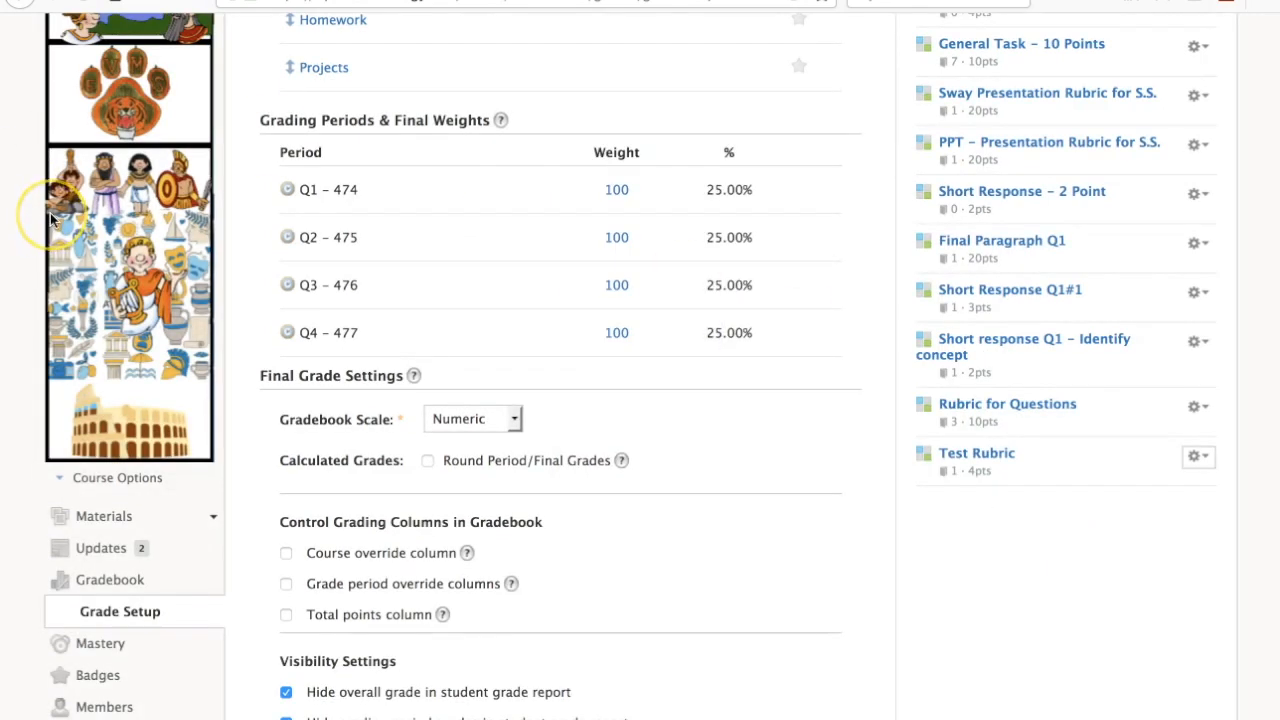
scroll(up, 3)
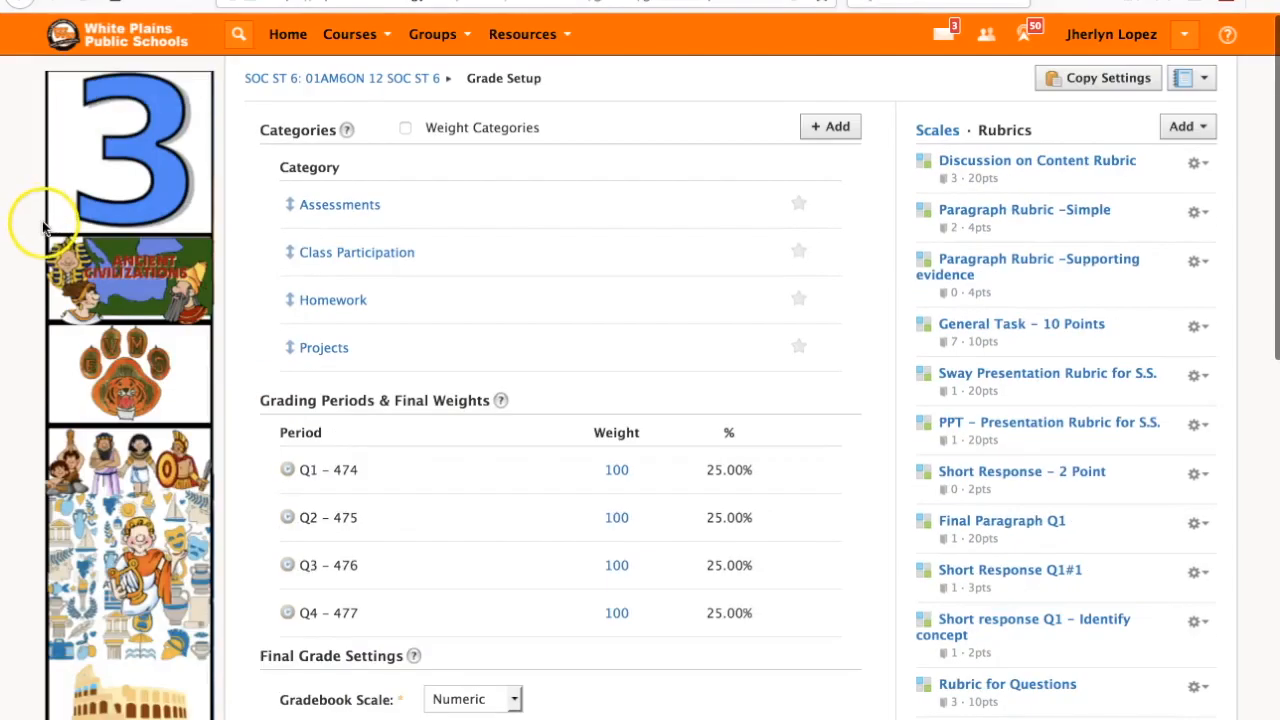
scroll(down, 3)
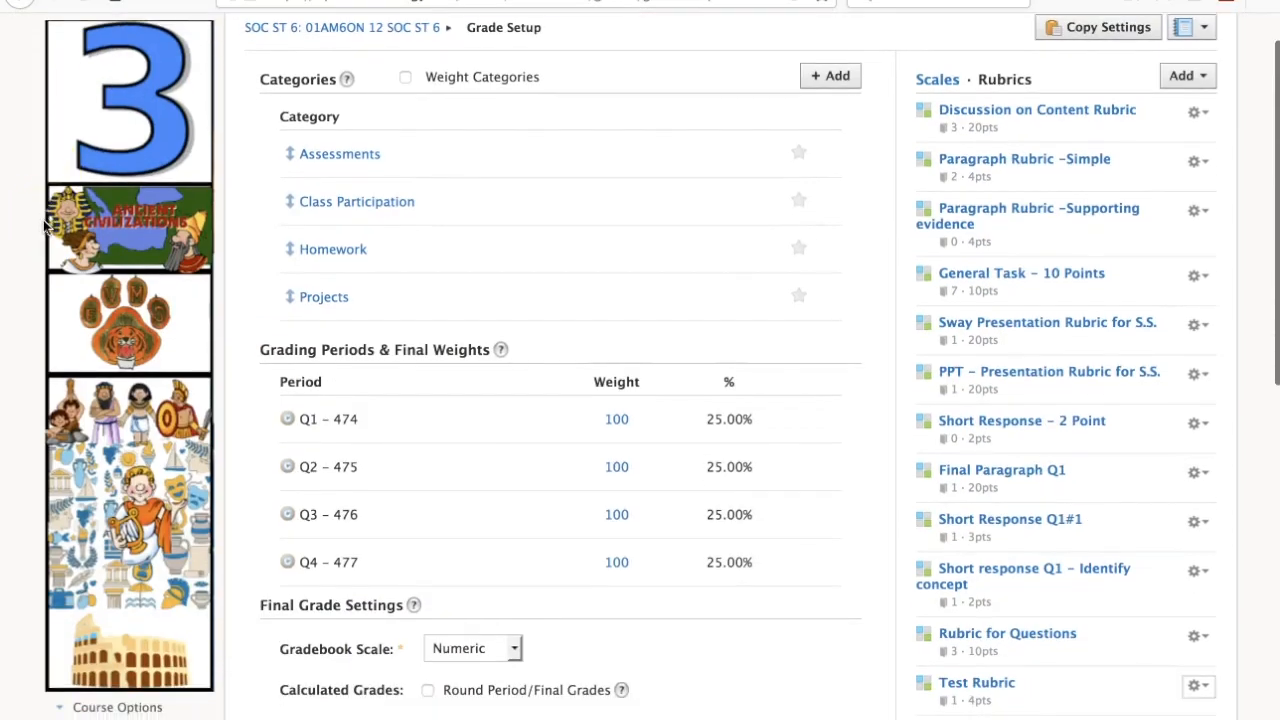
scroll(down, 3)
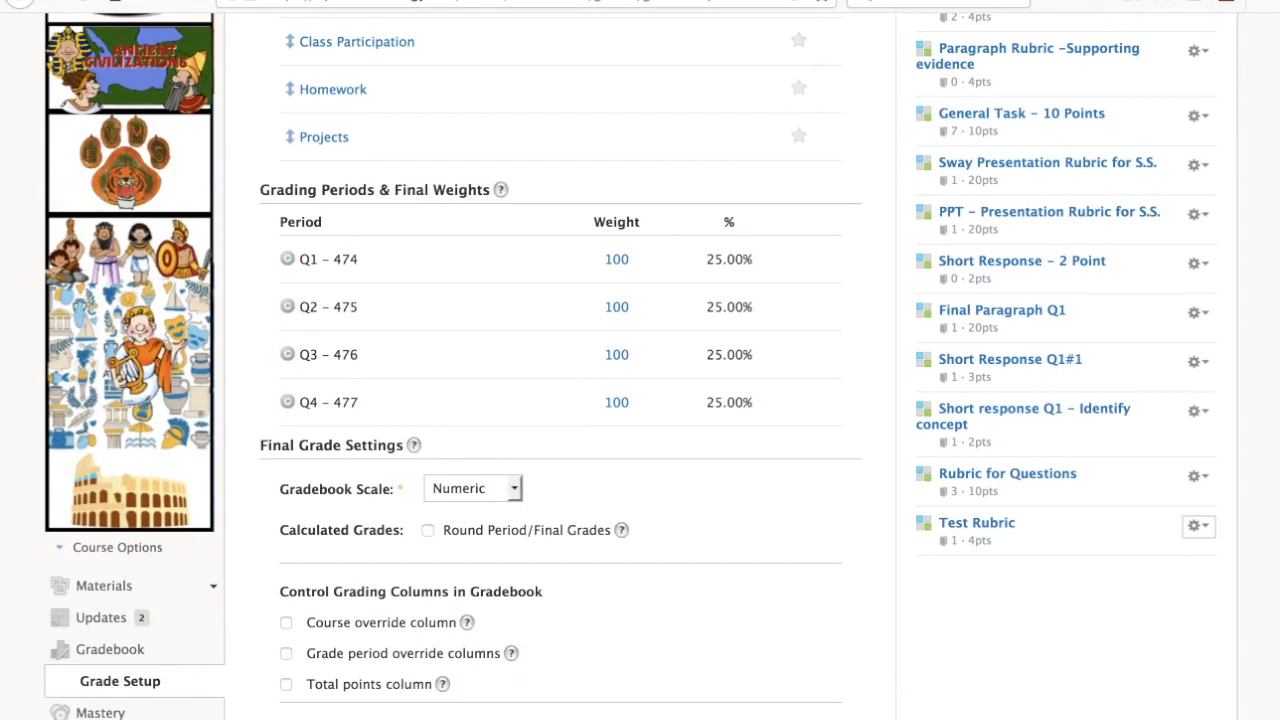